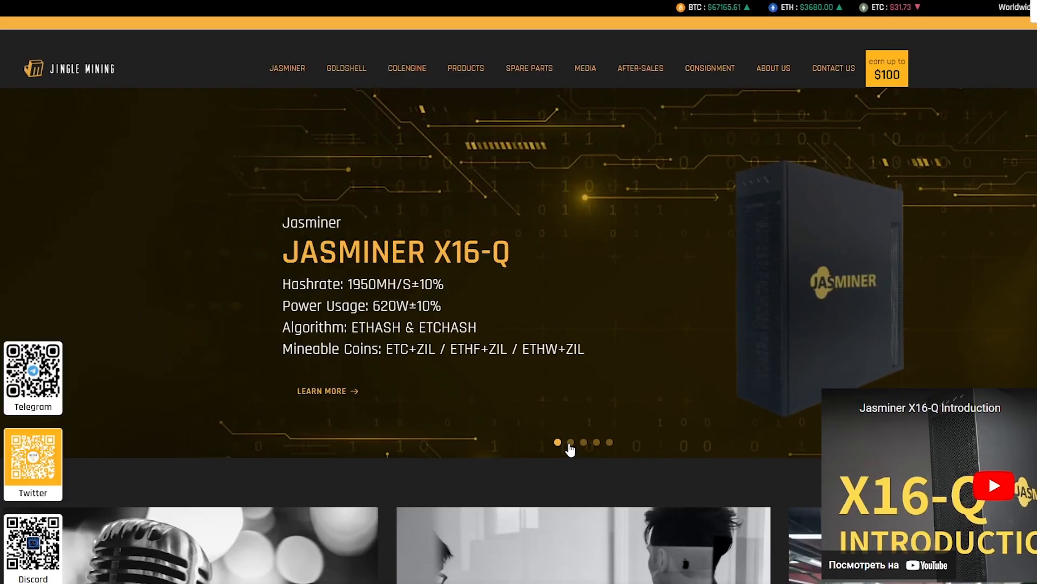
Advance the hero banner to the Jasminer X16-P, Antminer K7, then the announcement slide.
left_click(570, 442)
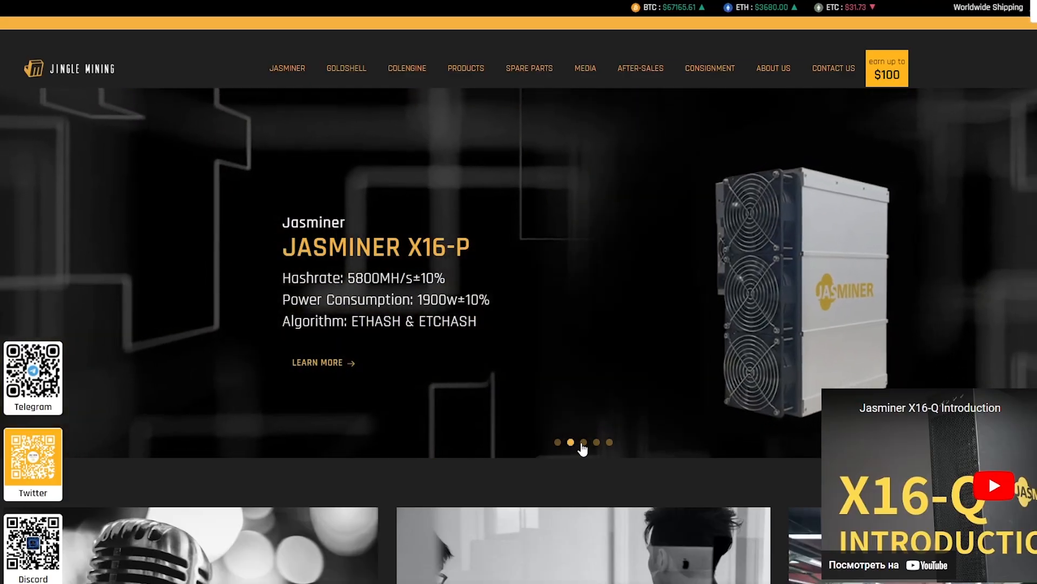
left_click(583, 442)
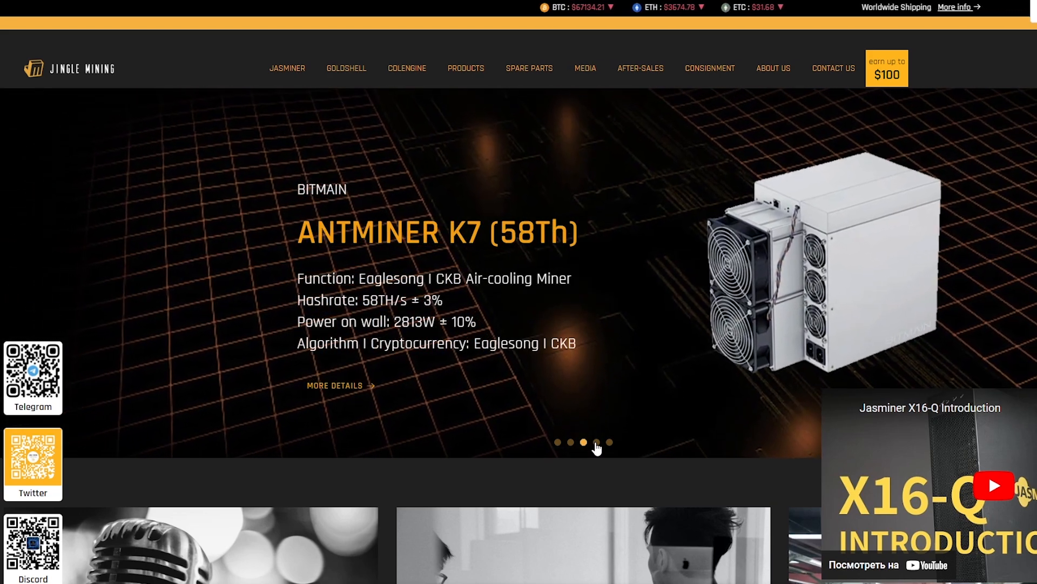
left_click(609, 442)
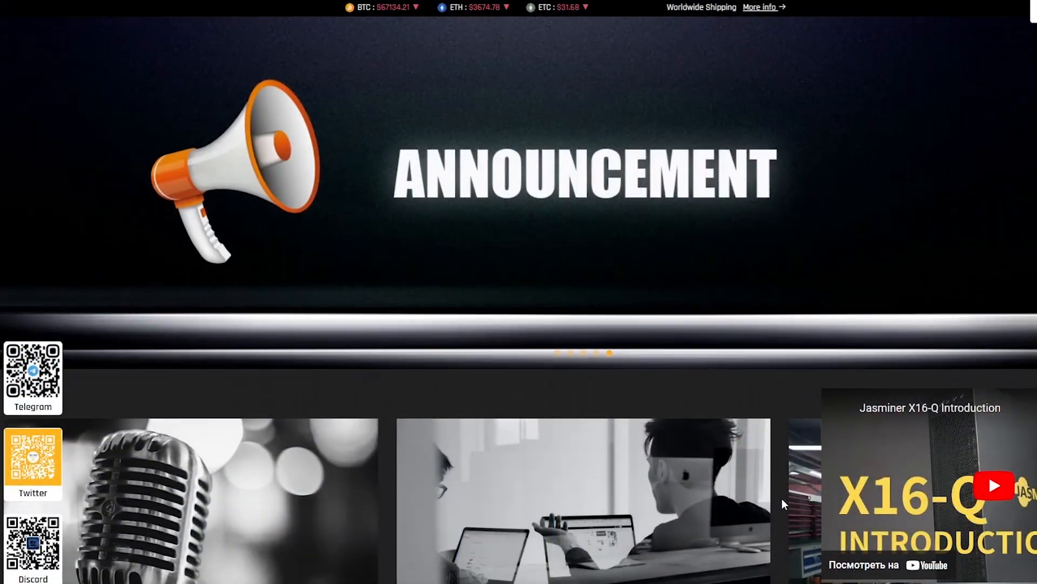
Scroll past the banner to the YouTube testimonials and after-sale service cards.
scroll("down", 3)
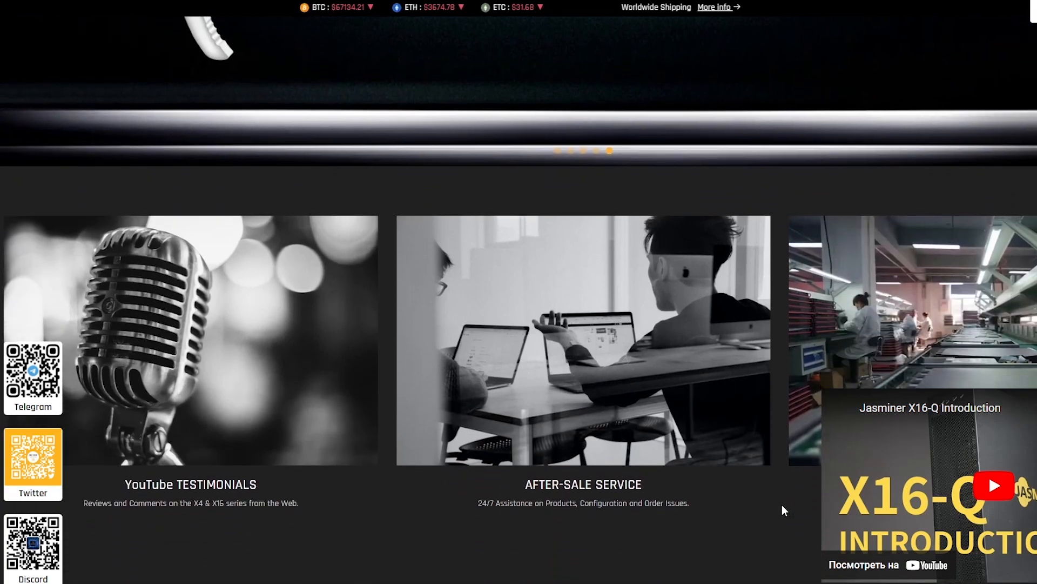
scroll("down", 3)
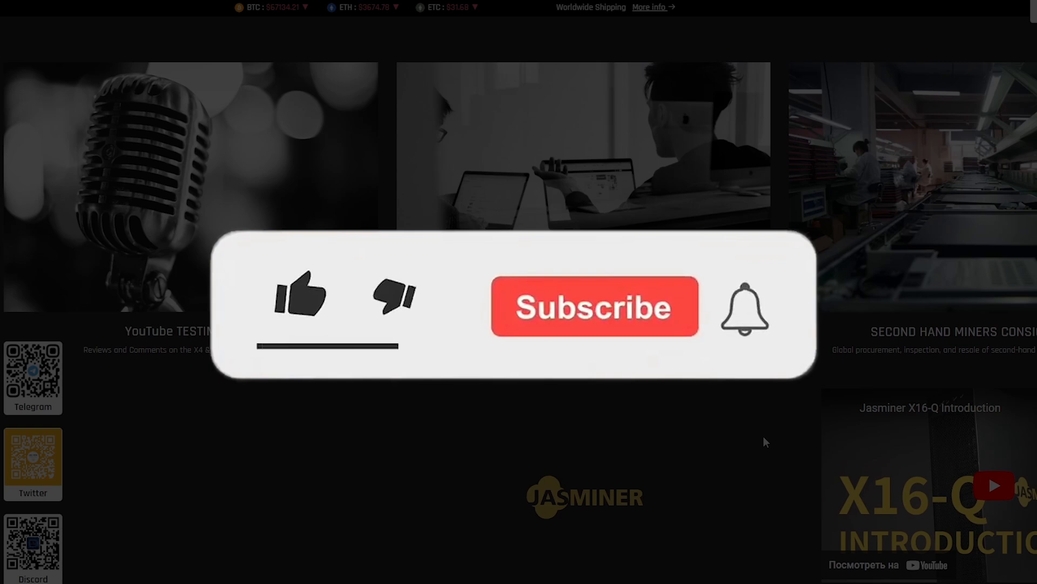
left_click(300, 296)
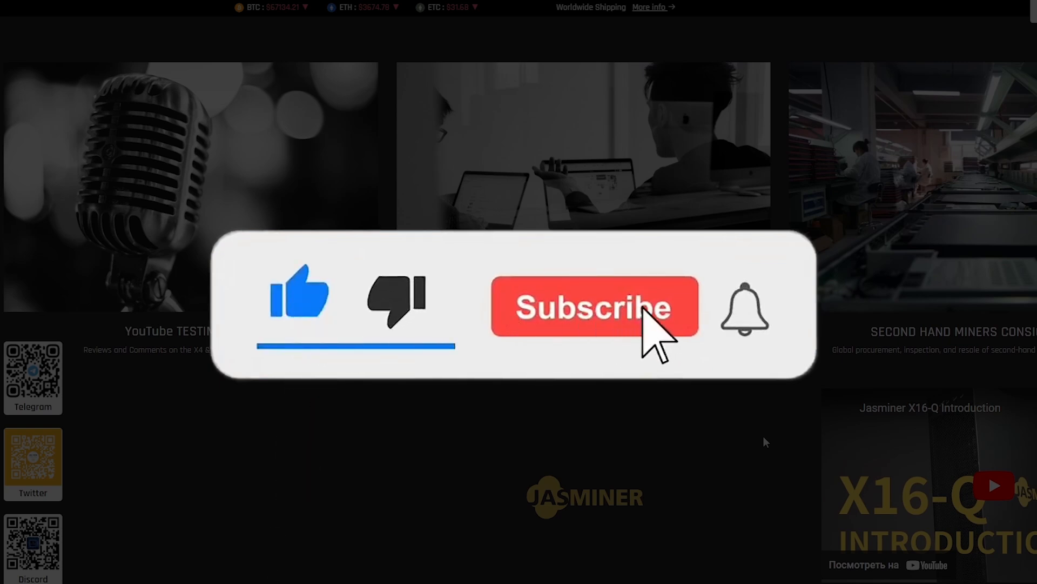
left_click(594, 306)
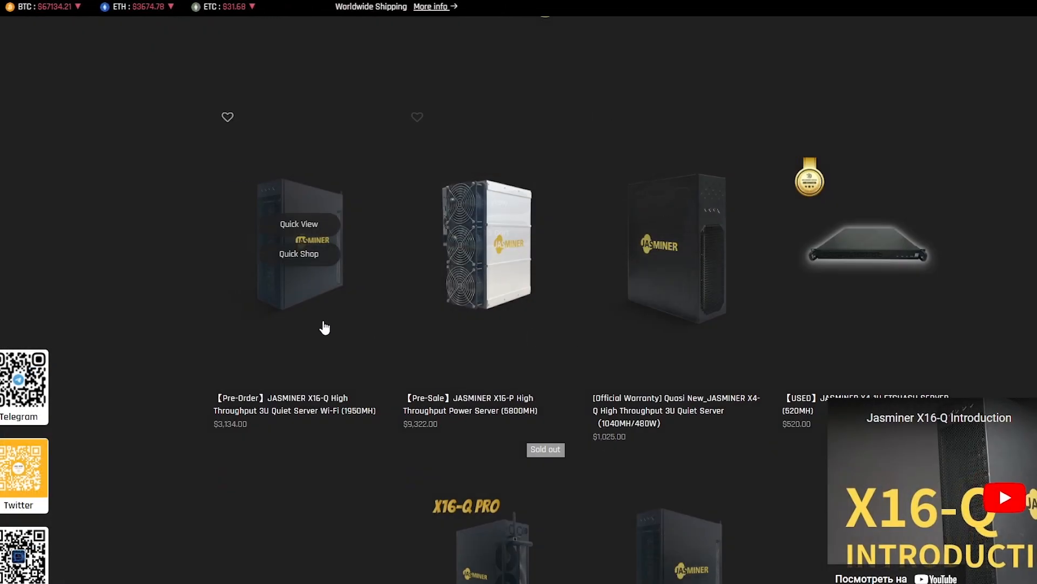
mouse_move(749, 325)
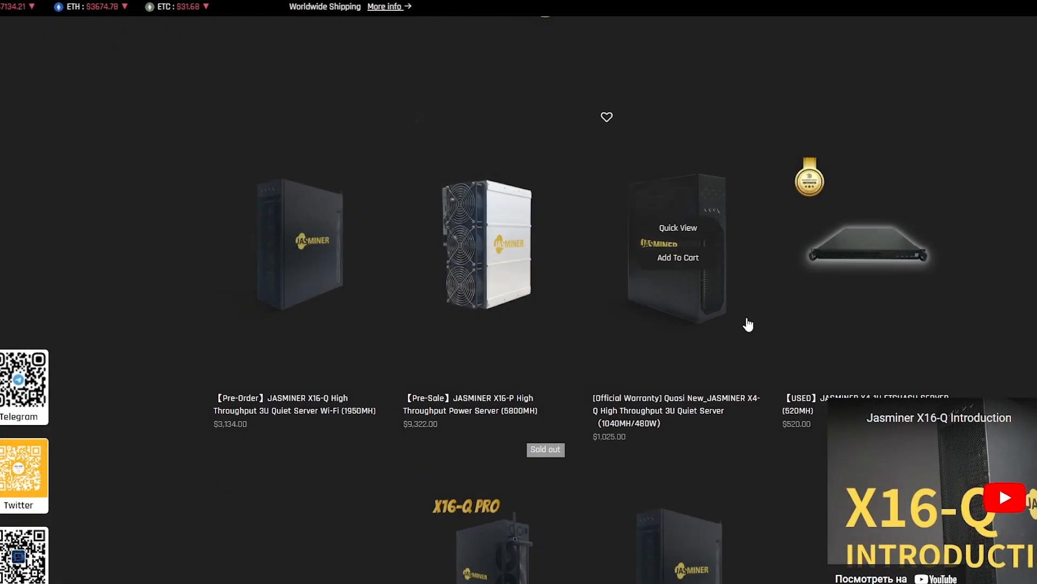
Scroll through the Jasminer and Goldshell grid and view the HS BOX II's next photo.
scroll("down", 3)
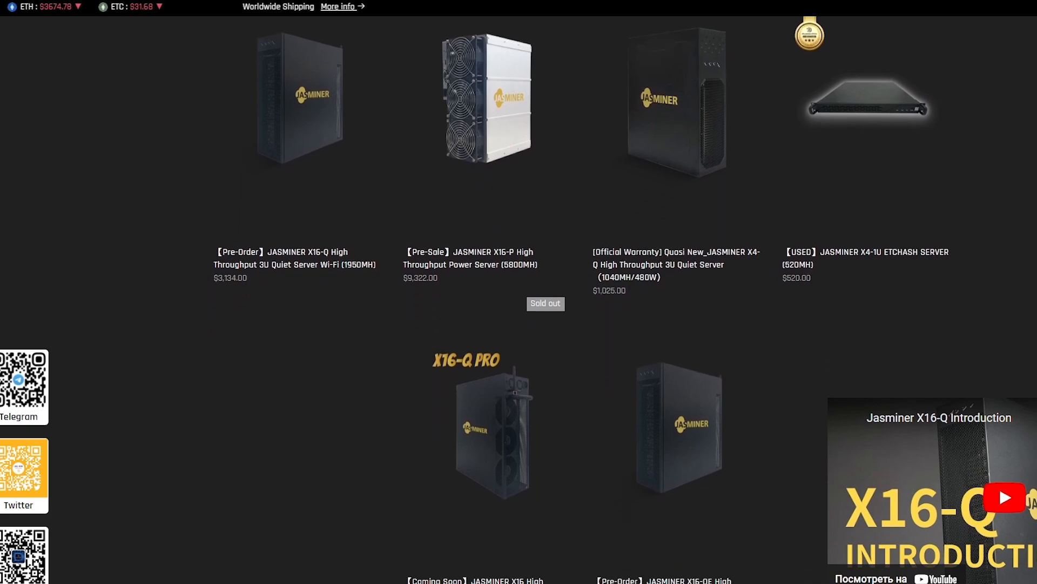
scroll("down", 3)
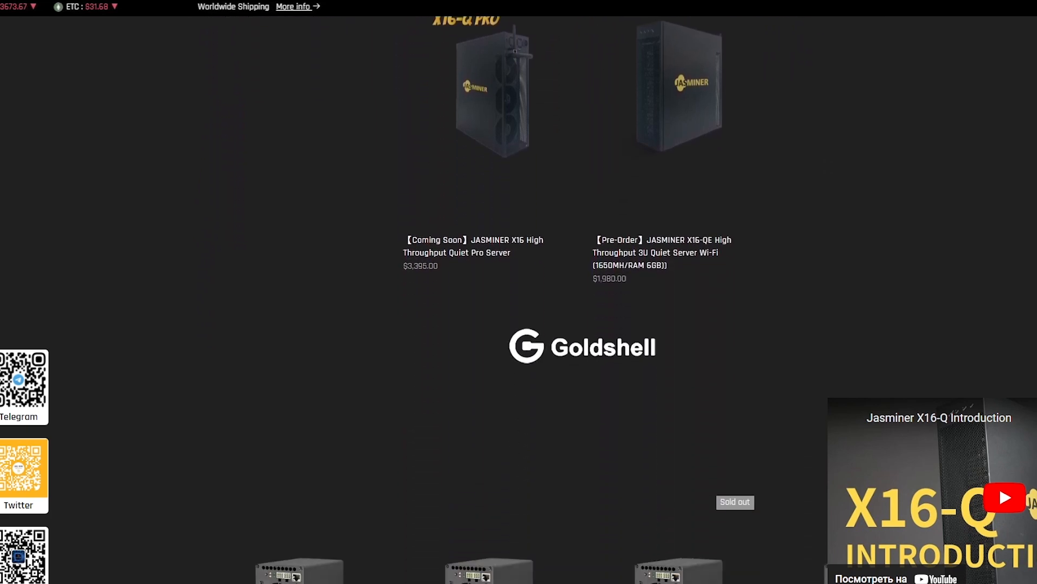
scroll("down", 3)
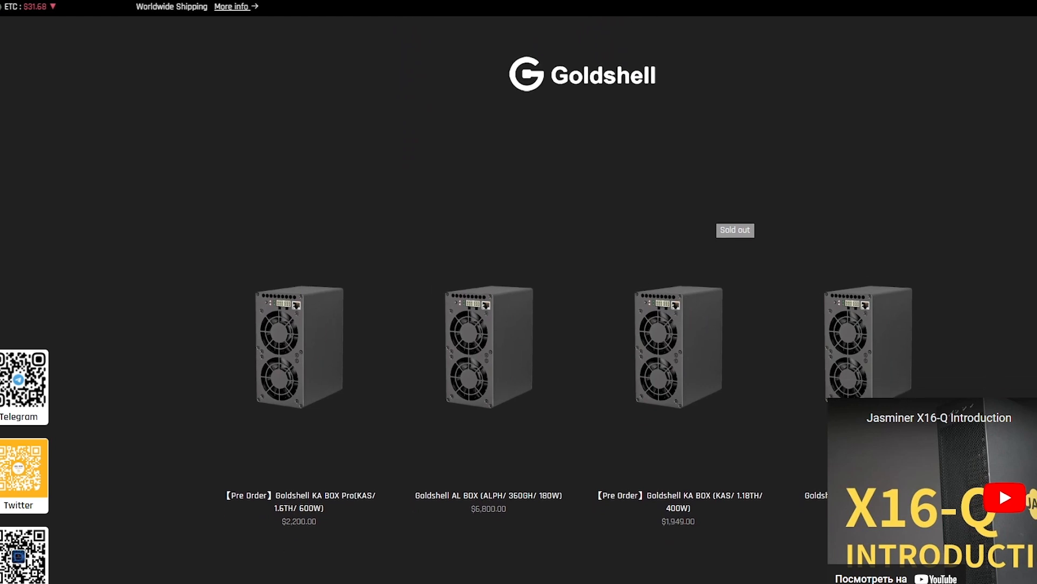
scroll("down", 3)
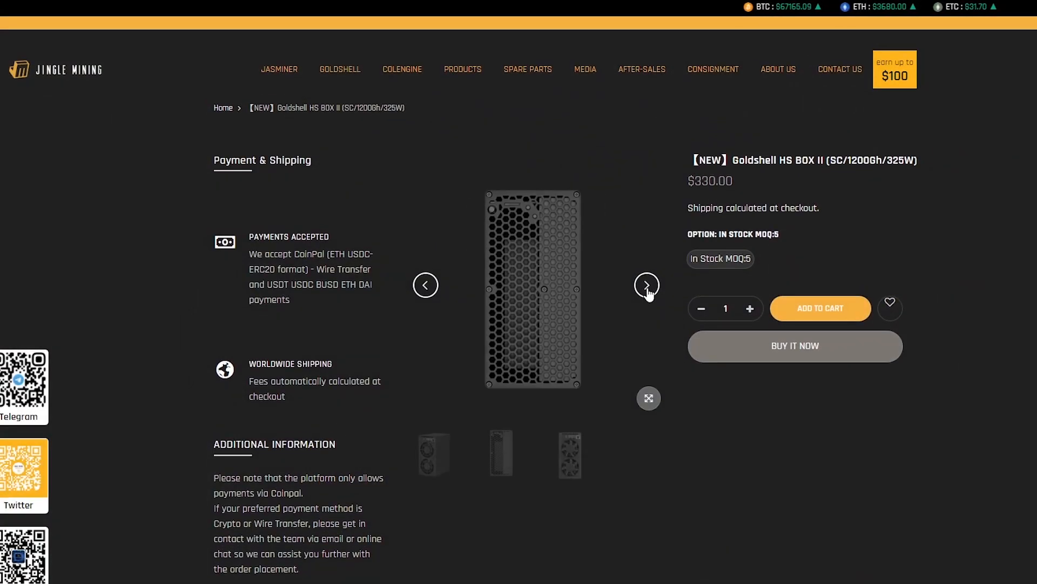
left_click(646, 284)
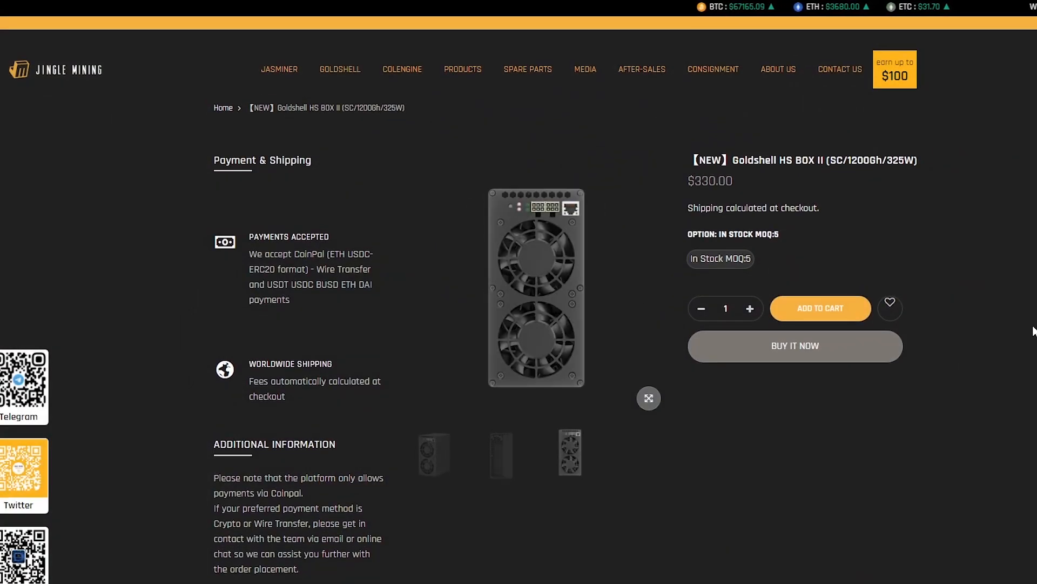
left_click(584, 69)
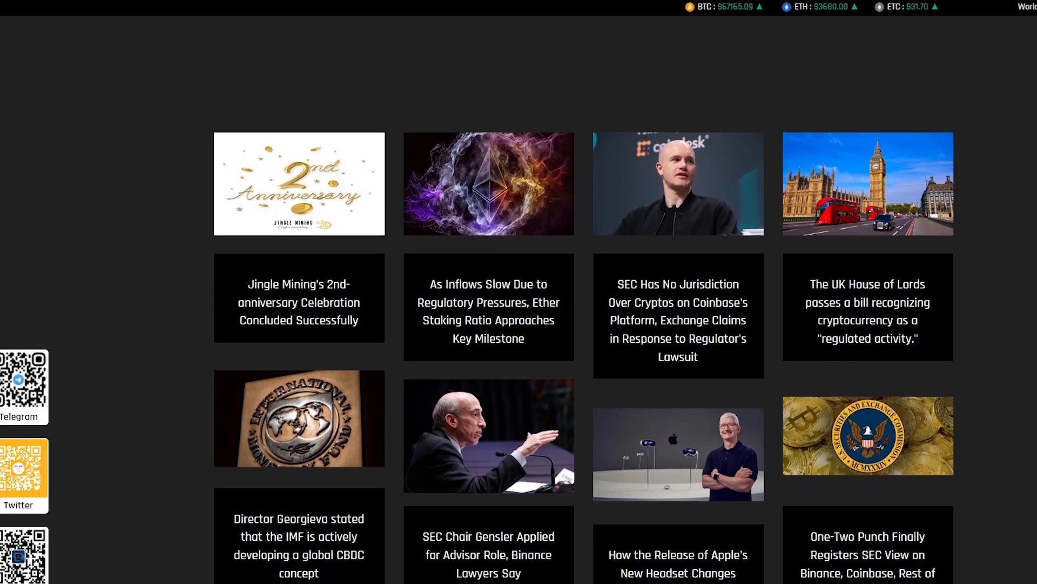
Scroll to the end of the news grid, load more posts, and browse them.
scroll("down", 3)
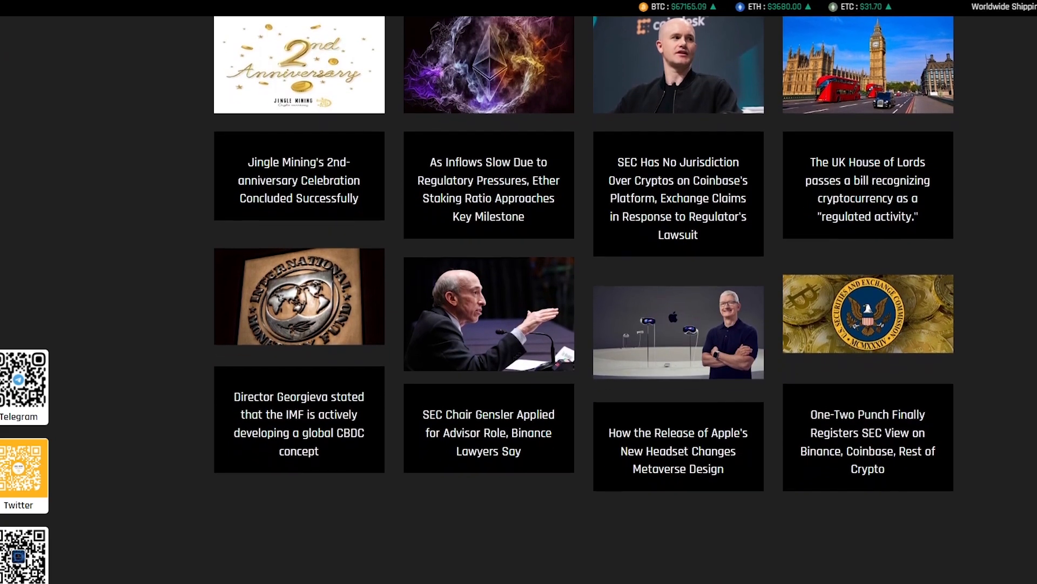
scroll("down", 3)
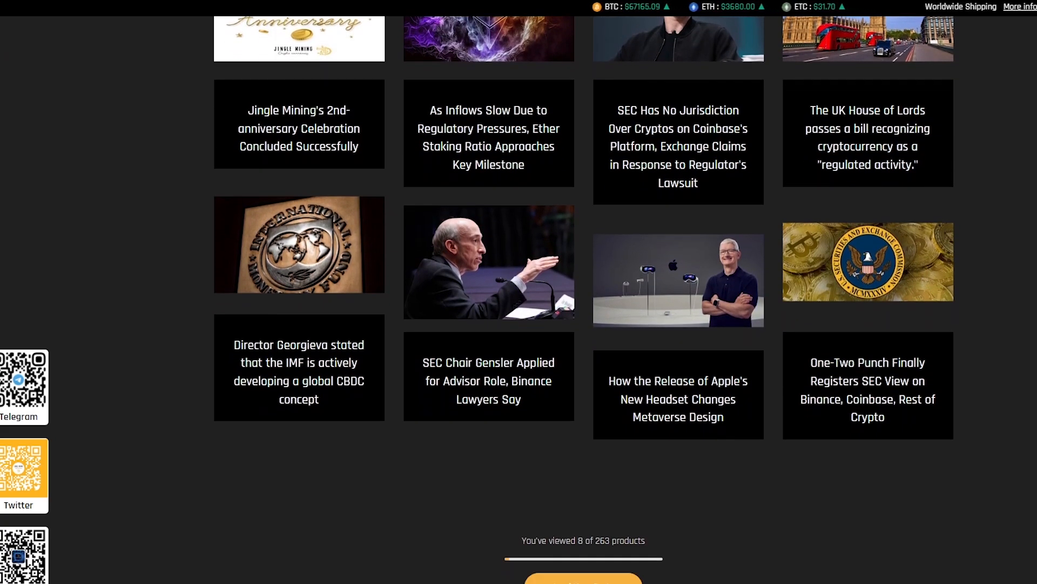
scroll("down", 3)
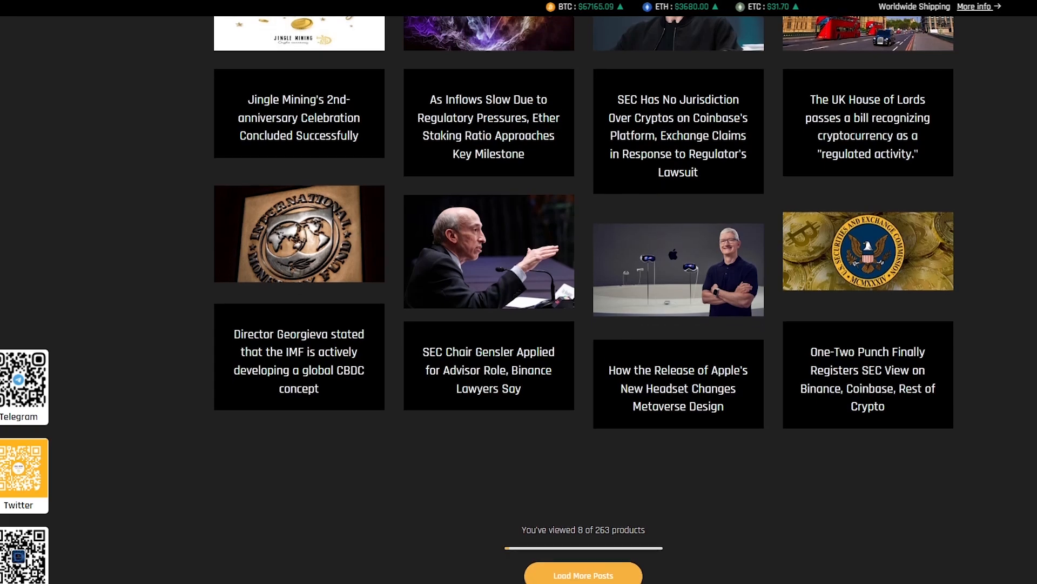
scroll("down", 3)
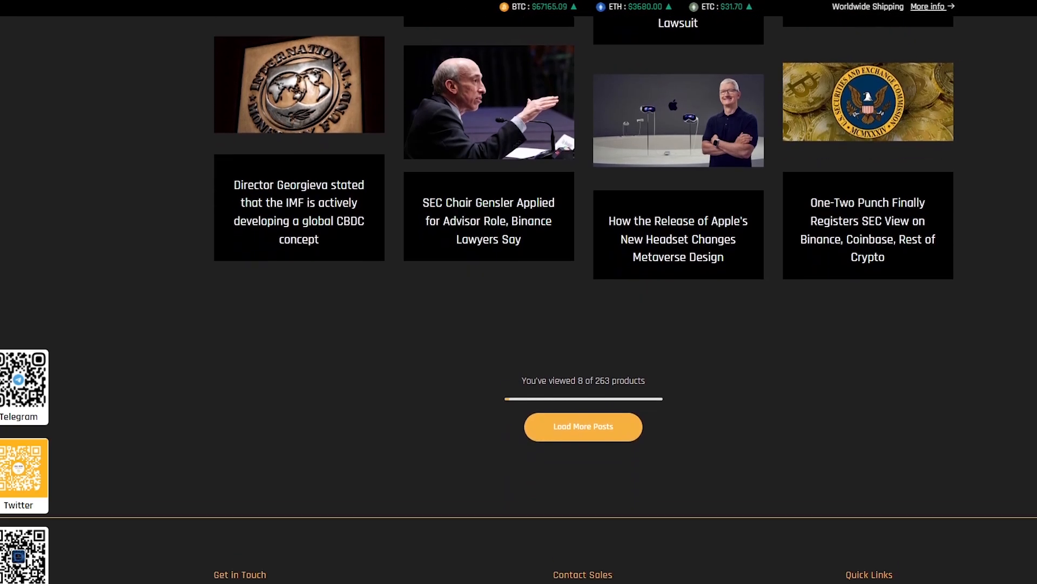
left_click(583, 427)
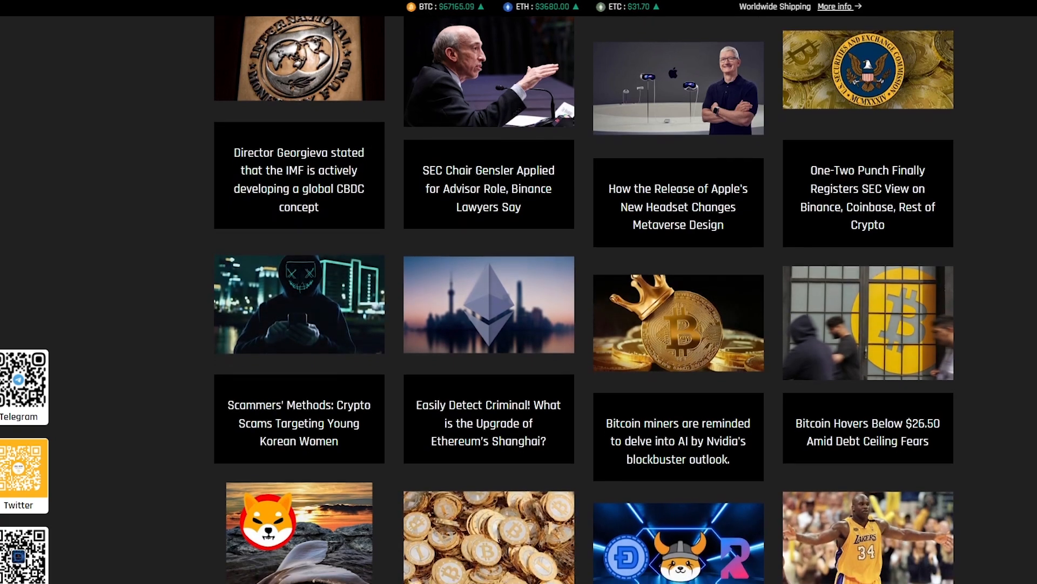
scroll("down", 3)
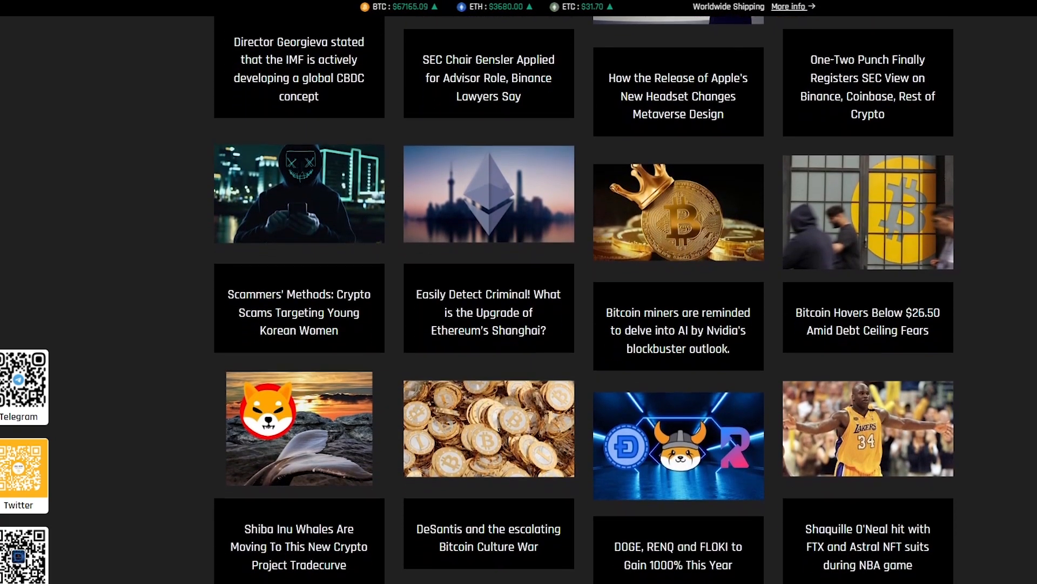
scroll("down", 3)
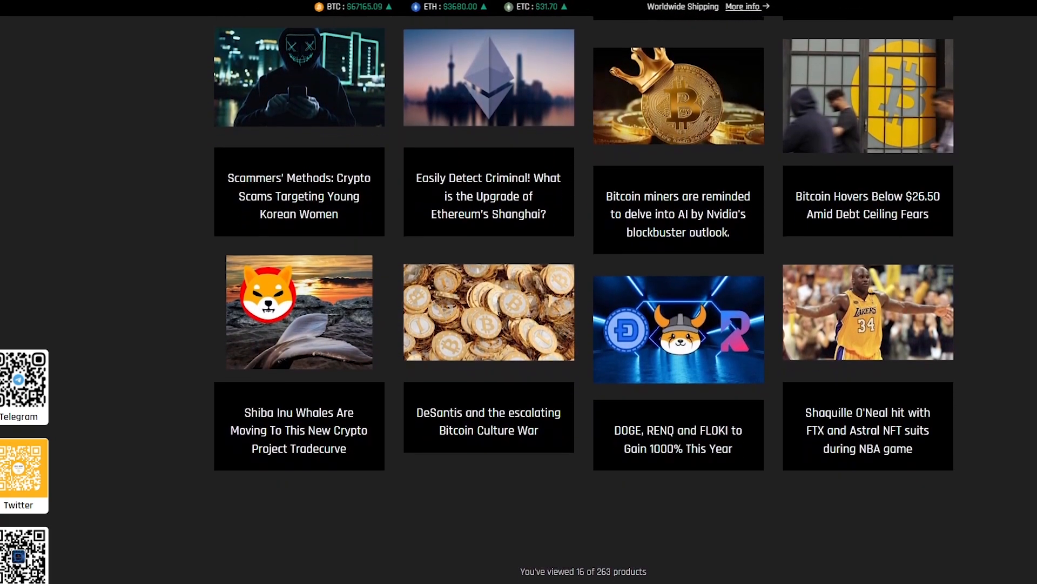
scroll("down", 3)
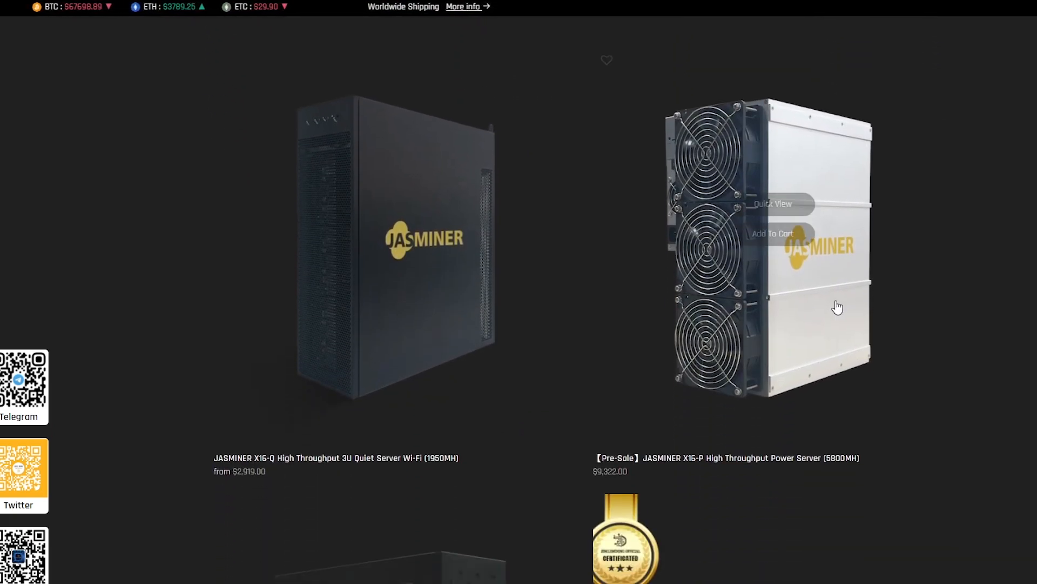
mouse_move(450, 325)
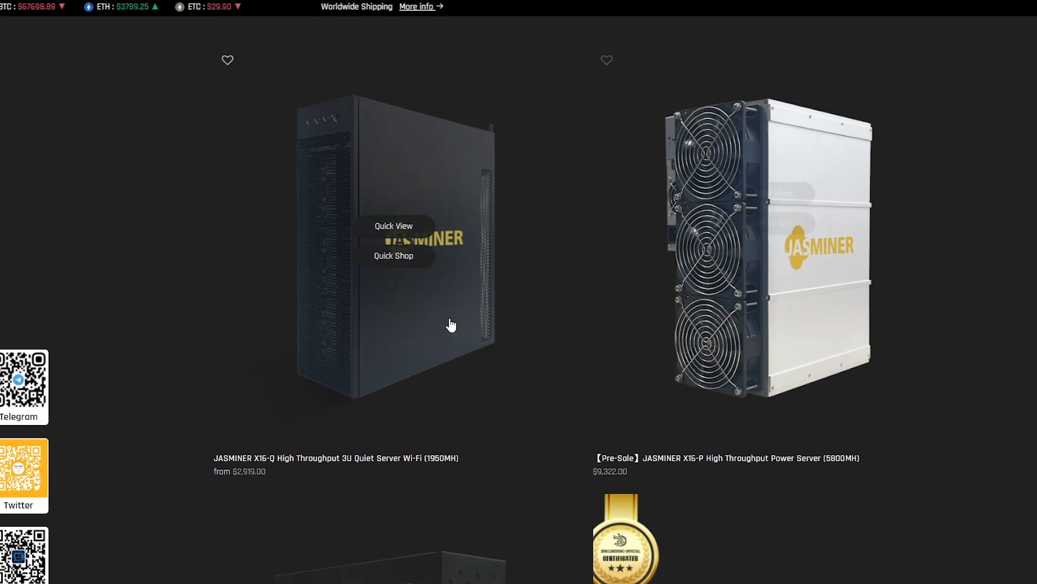
Open the JASMINER X16-Q 3U Quiet Server product card from the listing.
left_click(394, 226)
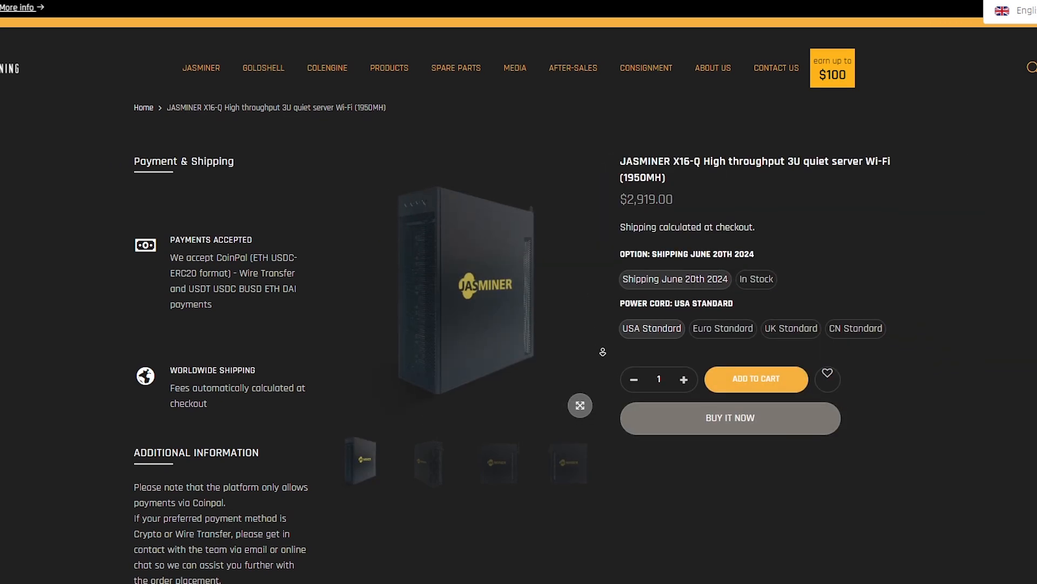
Scroll down through the X16-Q Description specs and Latest Firmware Overview.
scroll("down", 3)
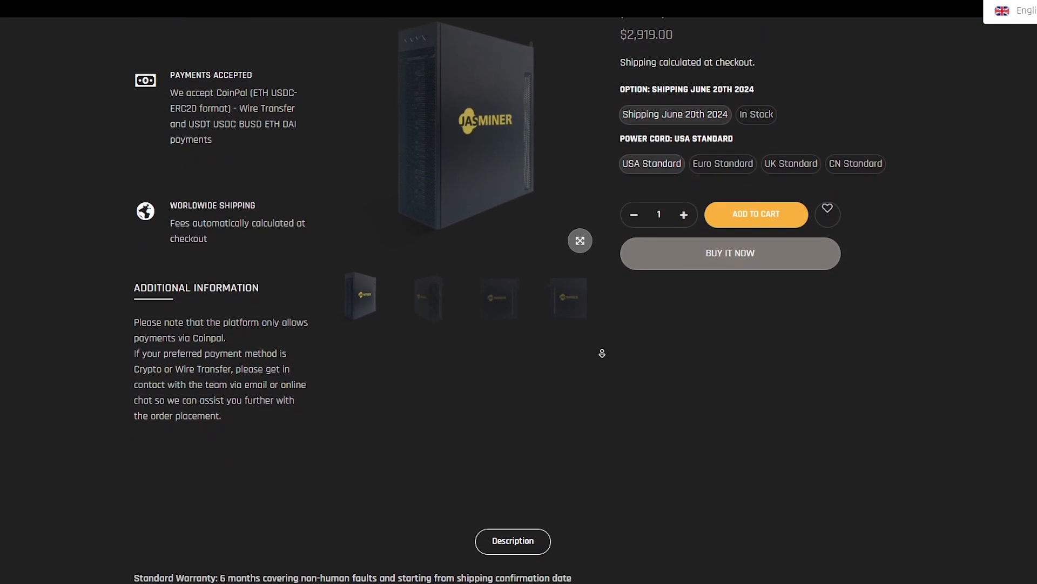
scroll("down", 3)
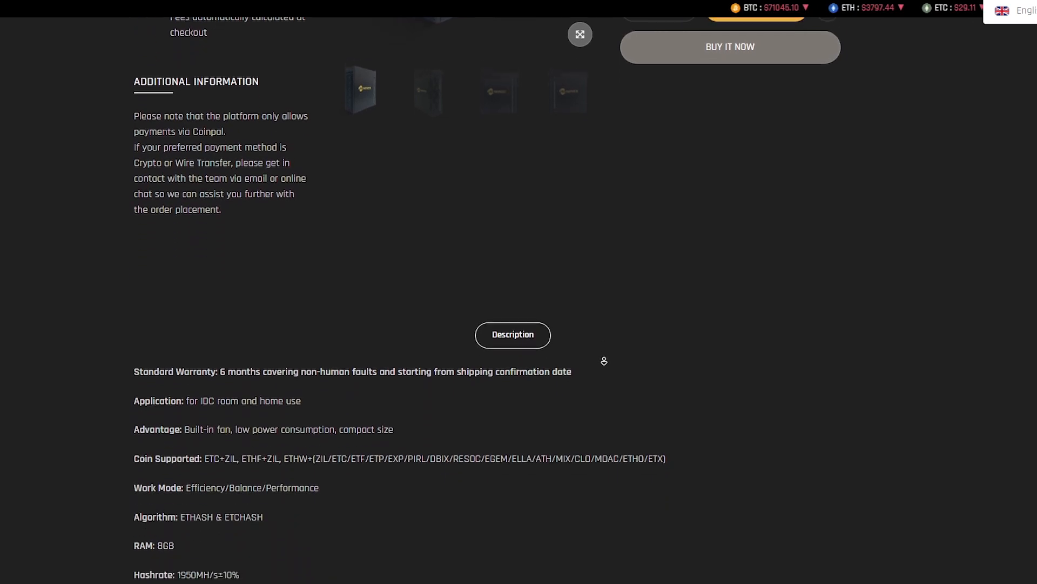
scroll("down", 3)
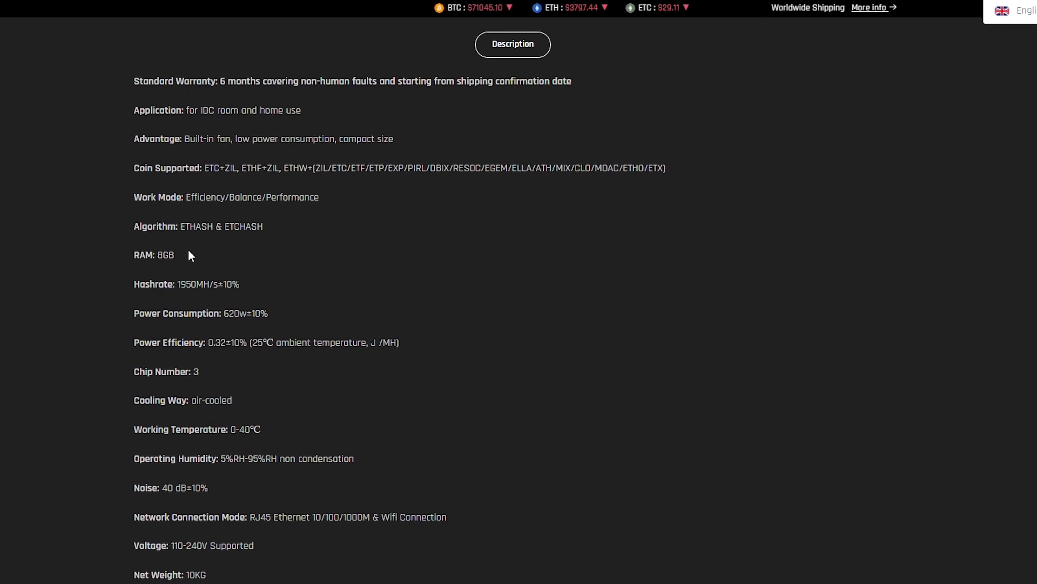
mouse_move(733, 240)
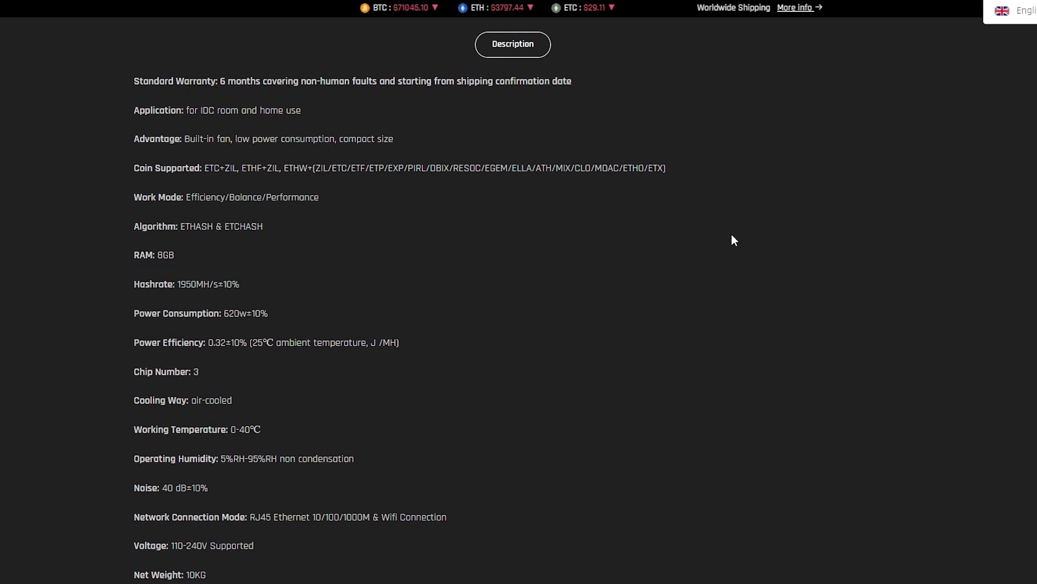
scroll("down", 3)
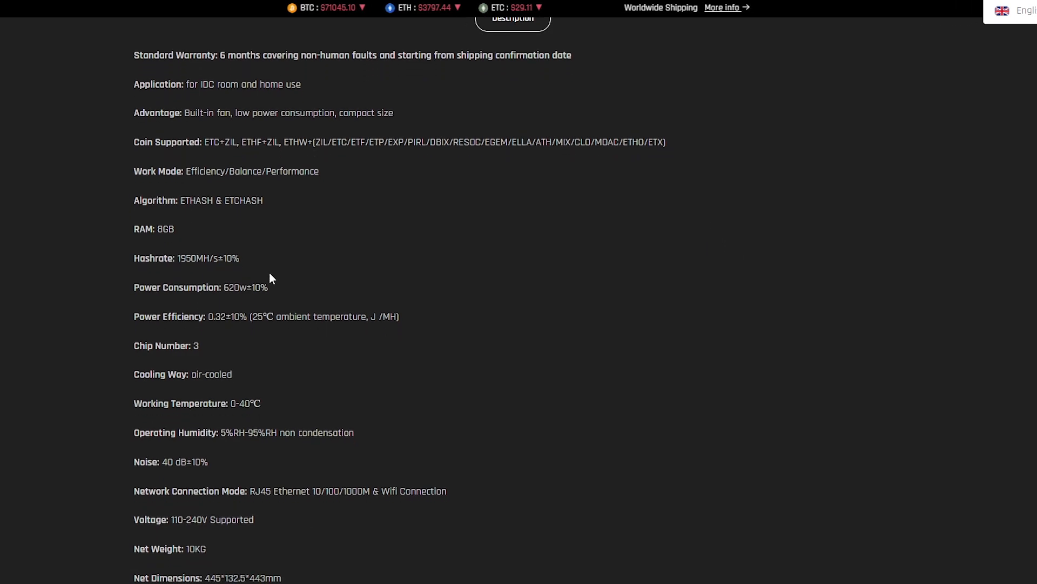
scroll("down", 3)
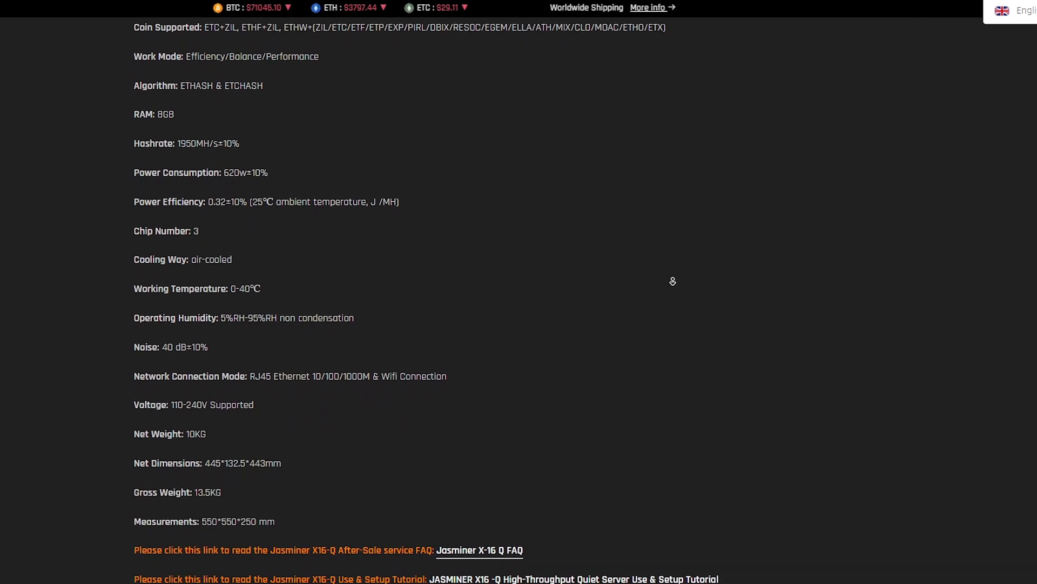
scroll("down", 3)
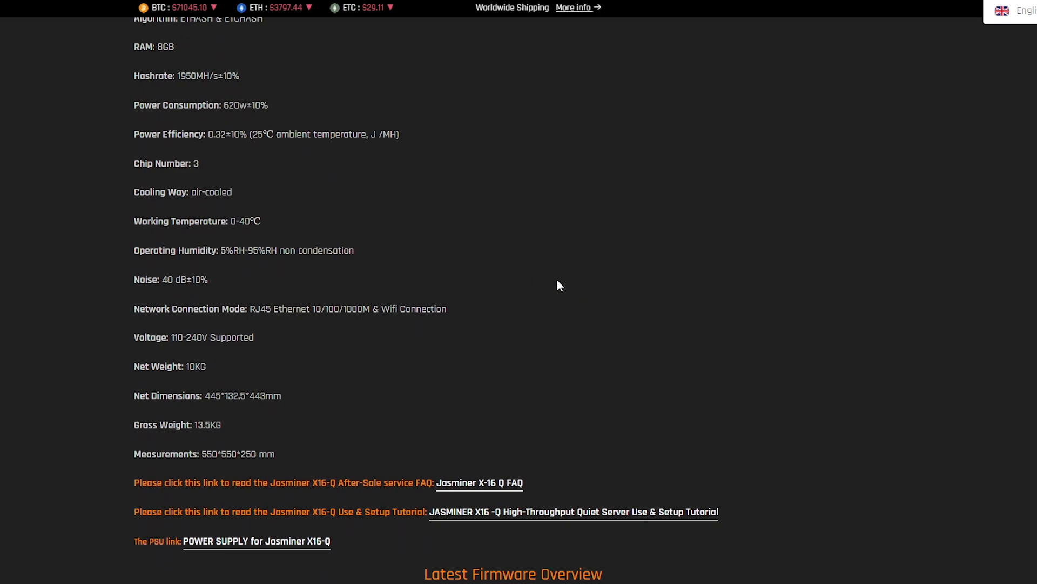
scroll("down", 3)
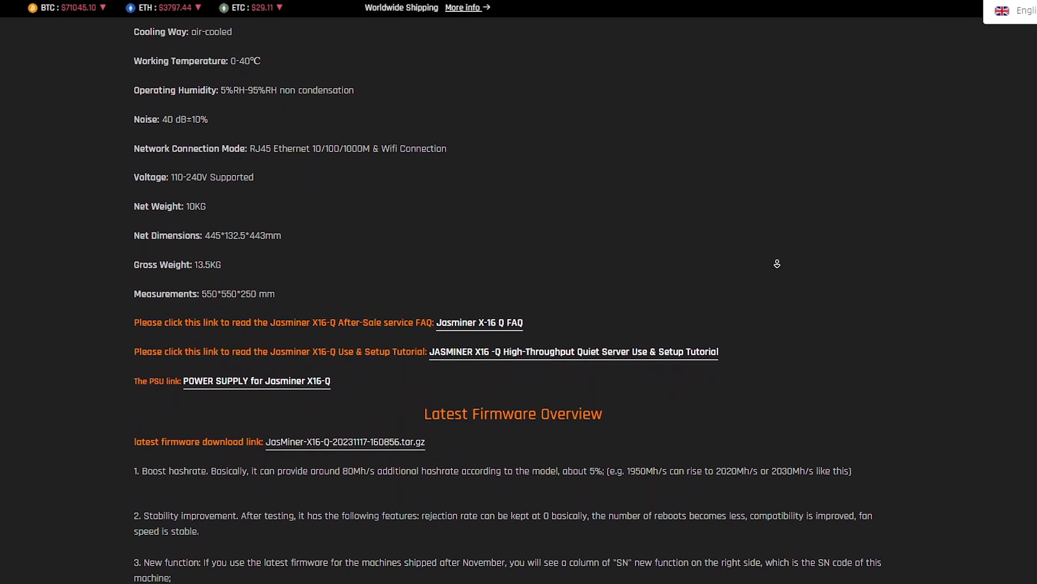
scroll("down", 3)
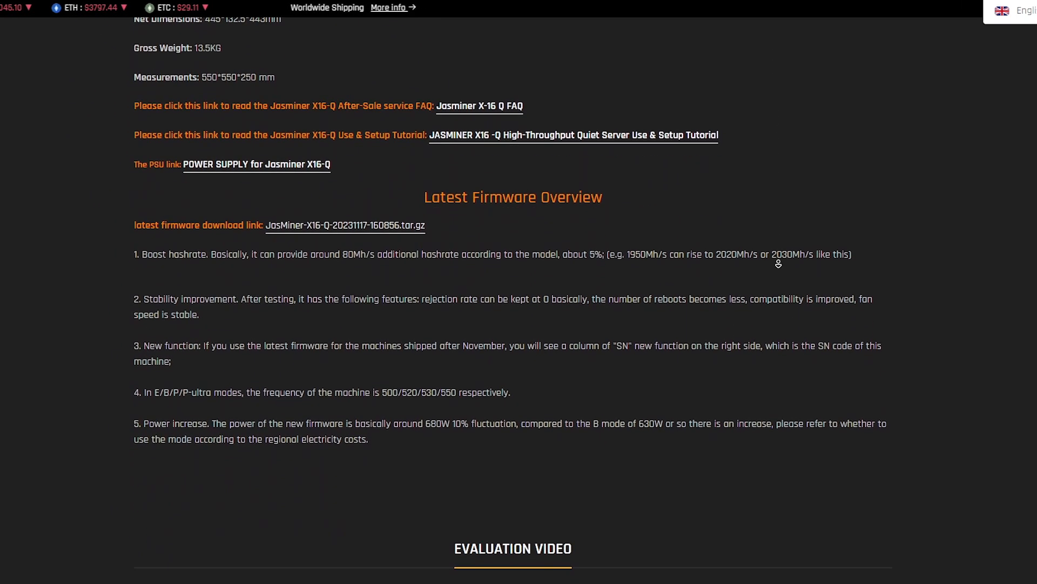
scroll("down", 3)
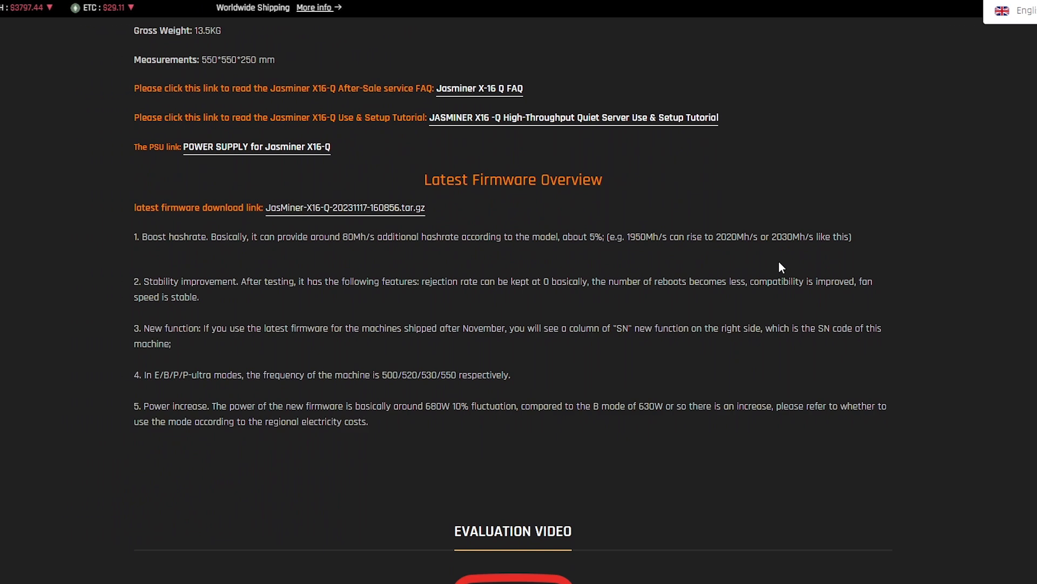
scroll("down", 3)
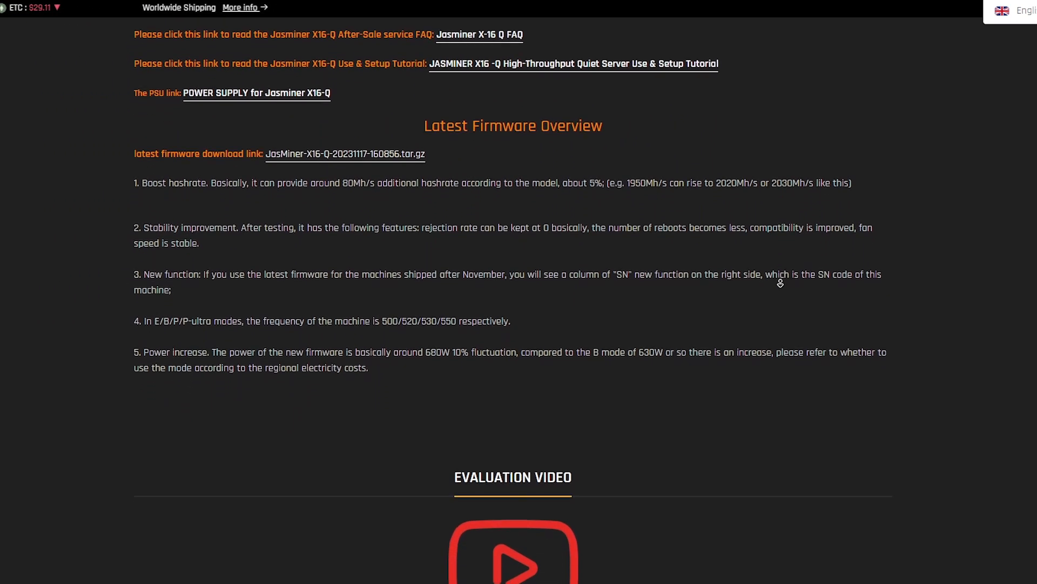
scroll("down", 3)
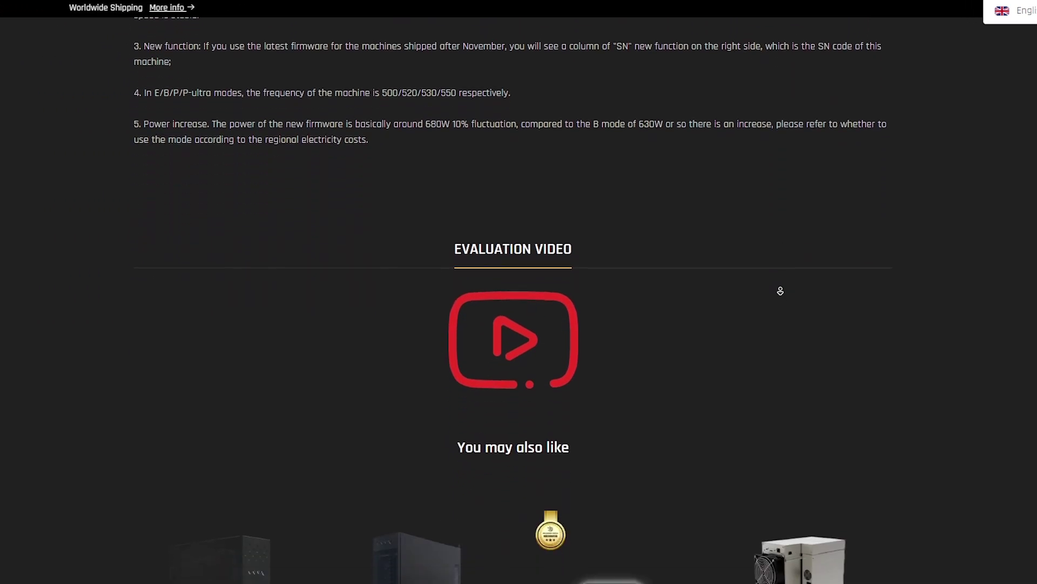
Scroll back up and show the side-view photo from the fourth thumbnail.
scroll("up", 3)
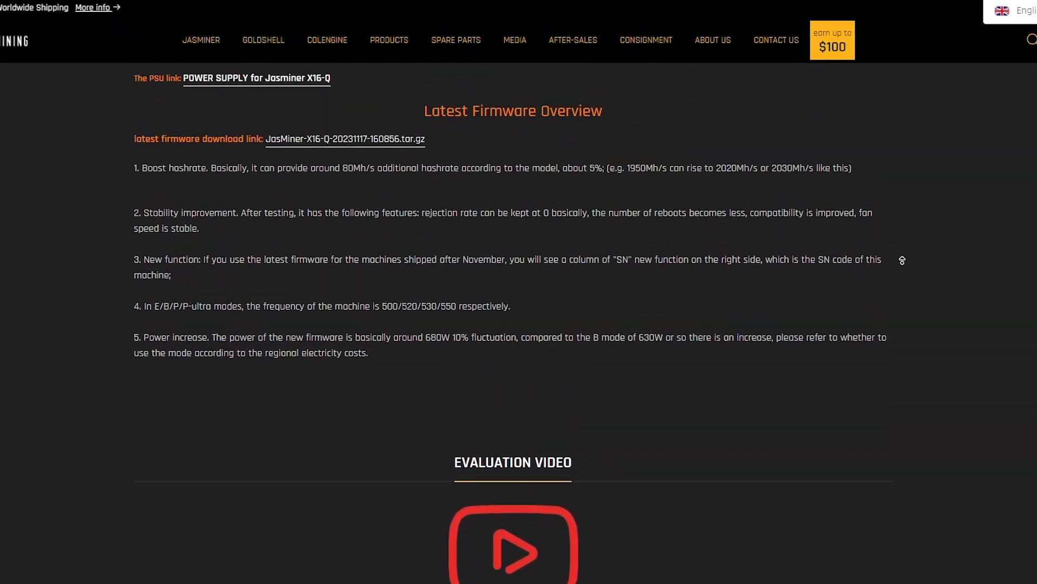
scroll("up", 3)
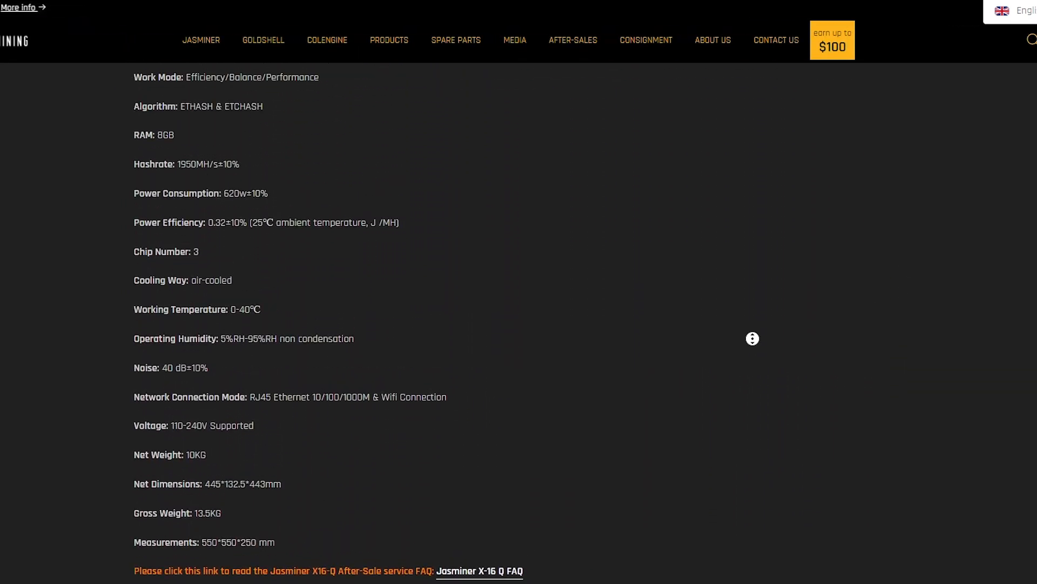
scroll("up", 3)
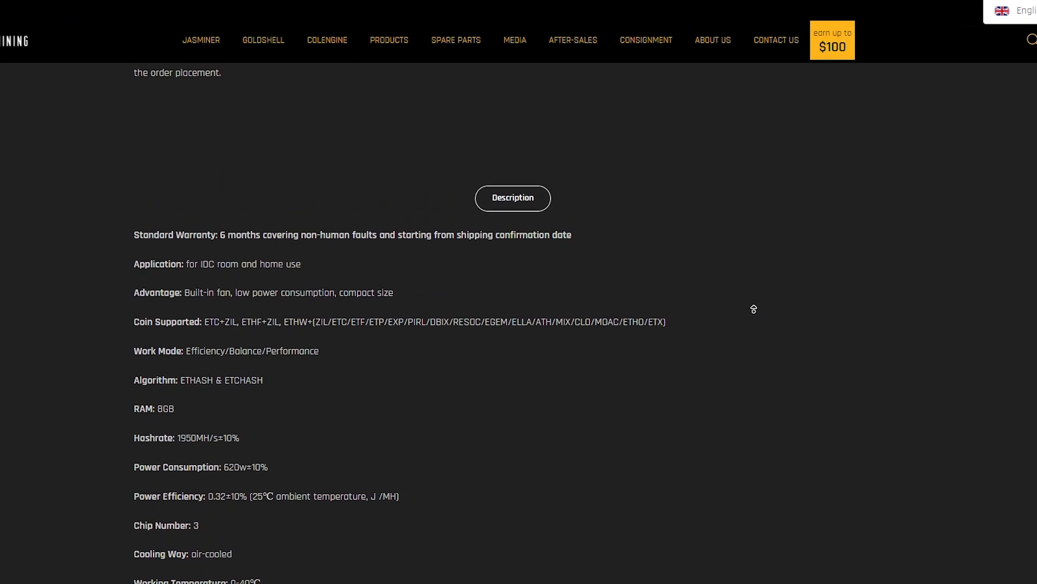
scroll("up", 3)
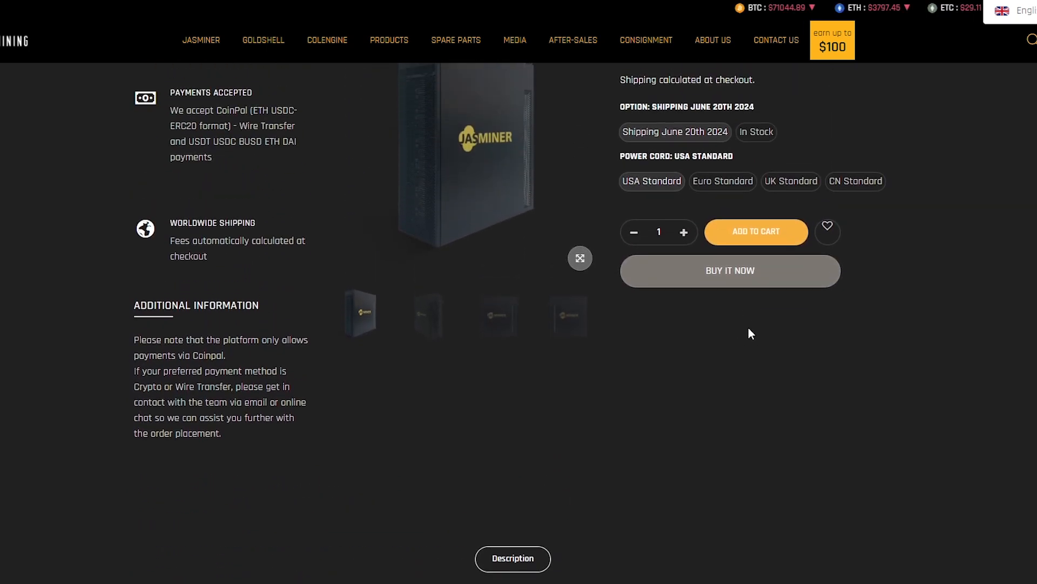
mouse_move(760, 330)
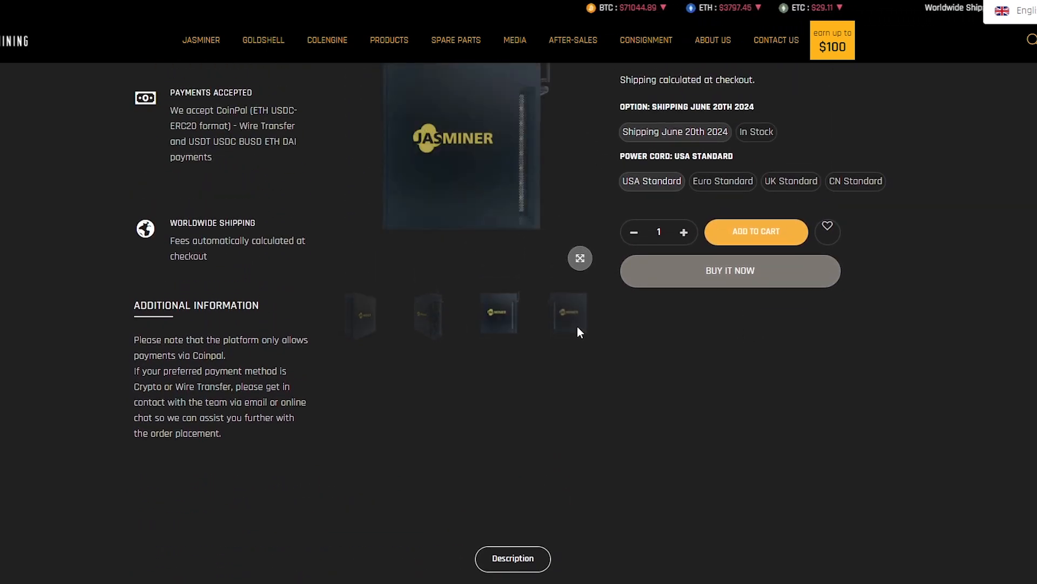
scroll("up", 3)
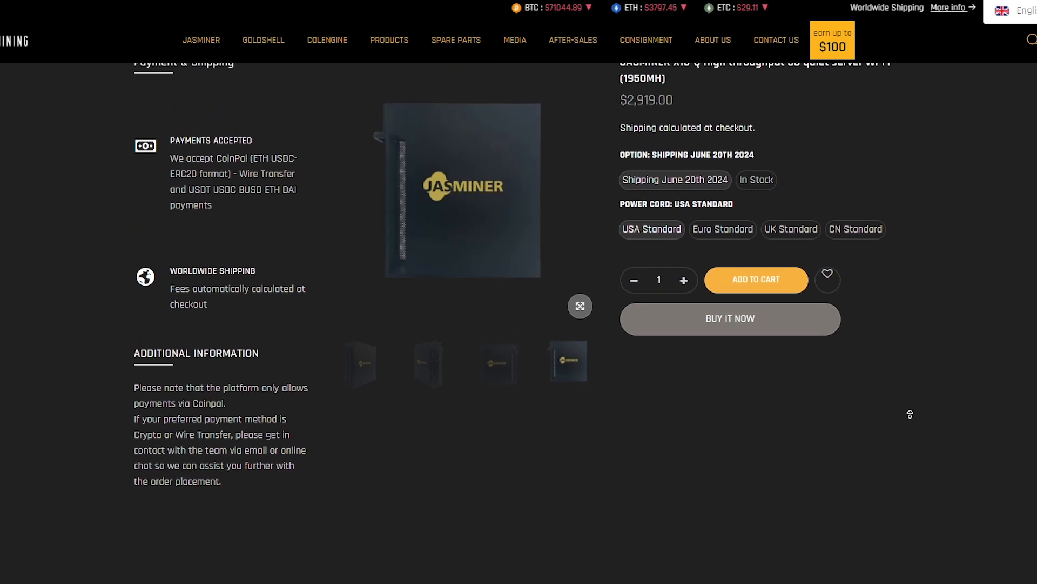
left_click(465, 190)
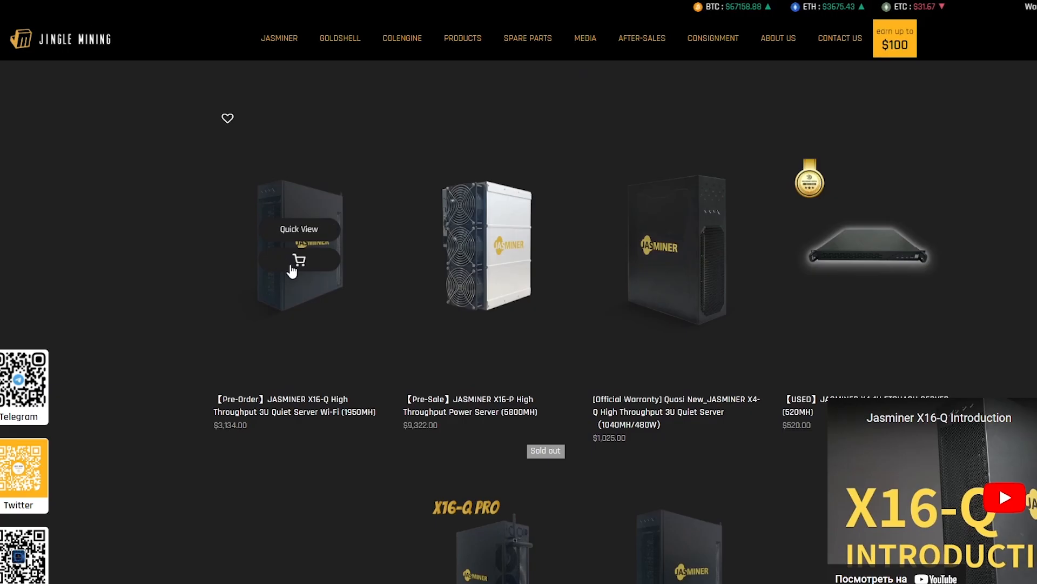
Browse the X16-Q pre-order quick view photos, then close it.
left_click(298, 229)
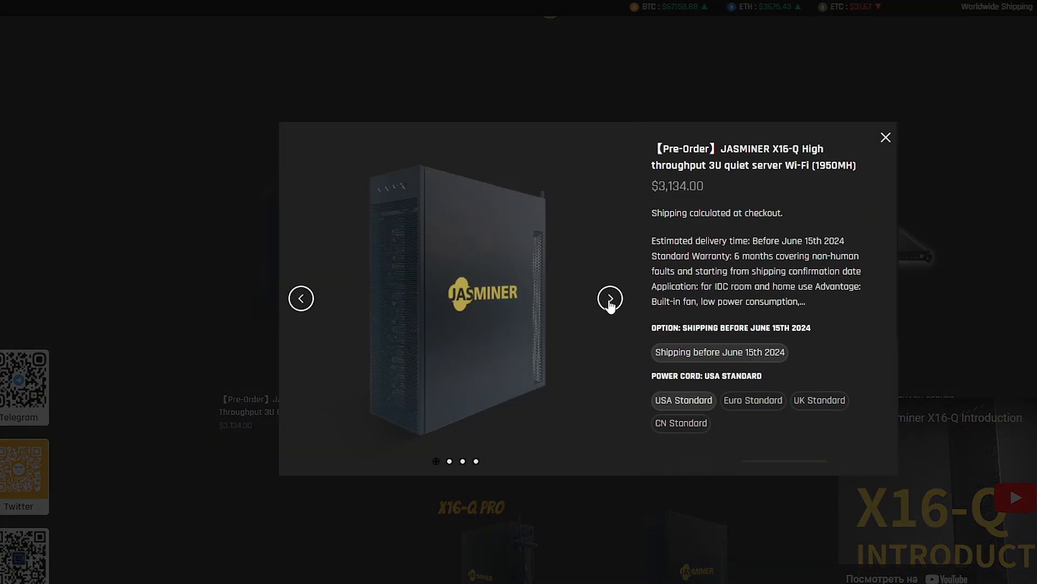
left_click(610, 298)
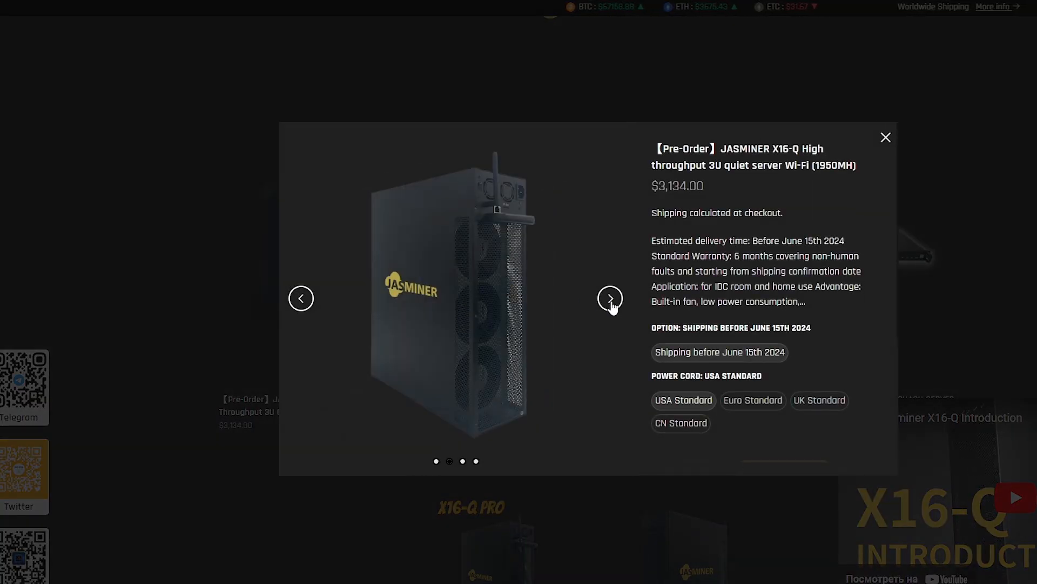
left_click(609, 298)
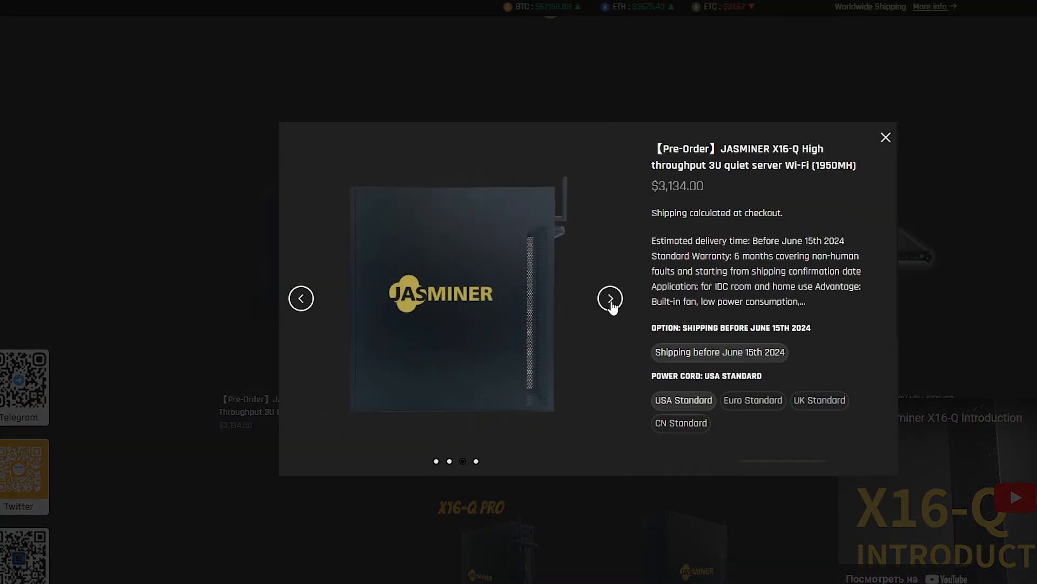
left_click(609, 298)
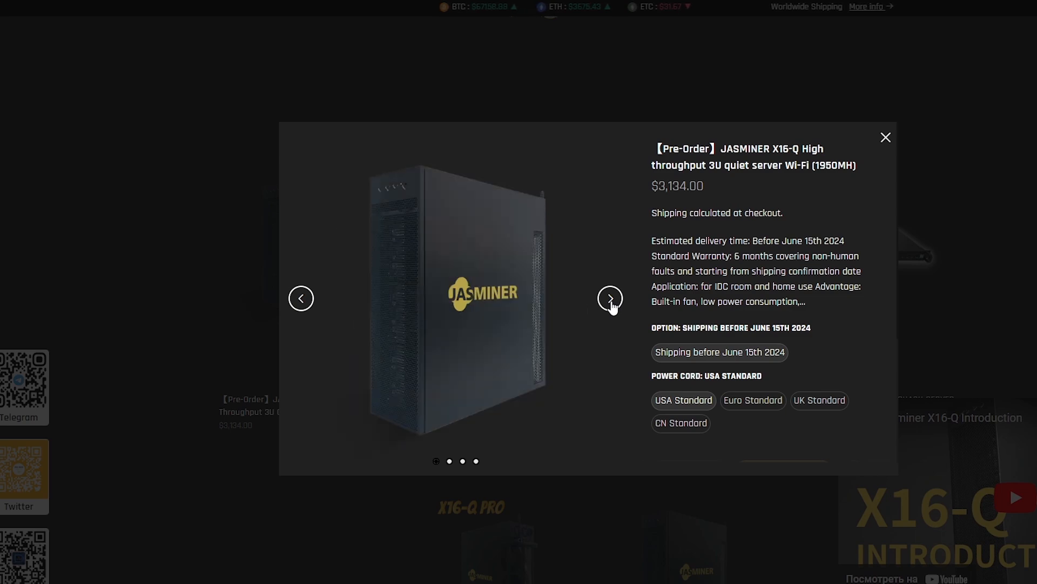
left_click(885, 137)
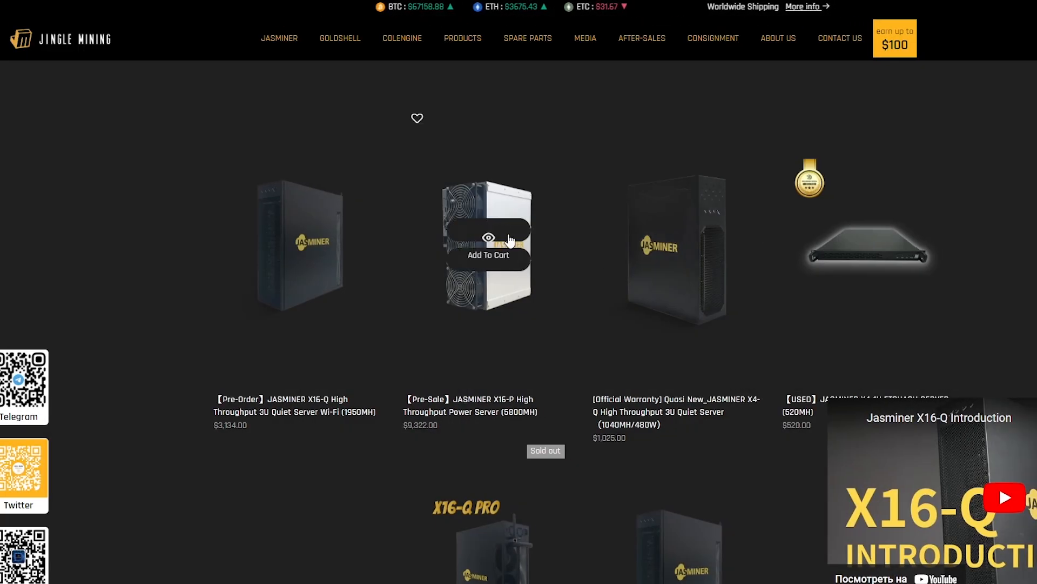
Step through all five X16-P quick view photos and close the preview.
left_click(488, 236)
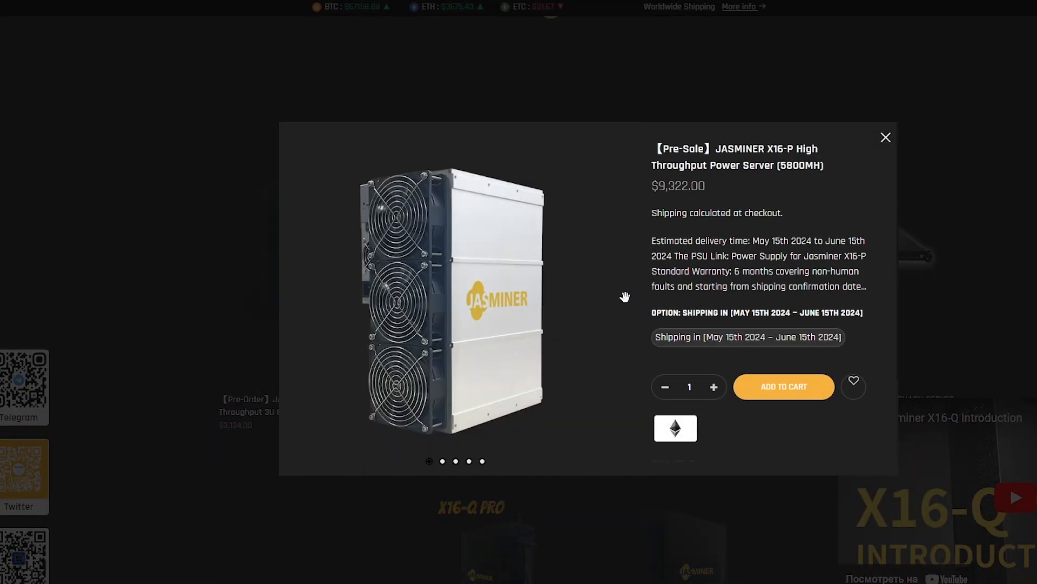
left_click(609, 298)
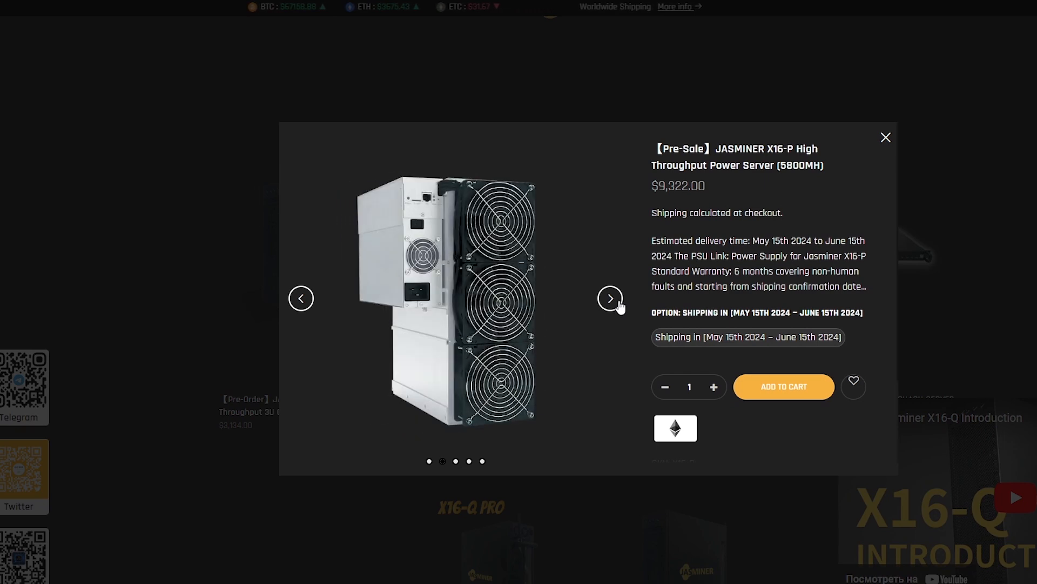
left_click(609, 298)
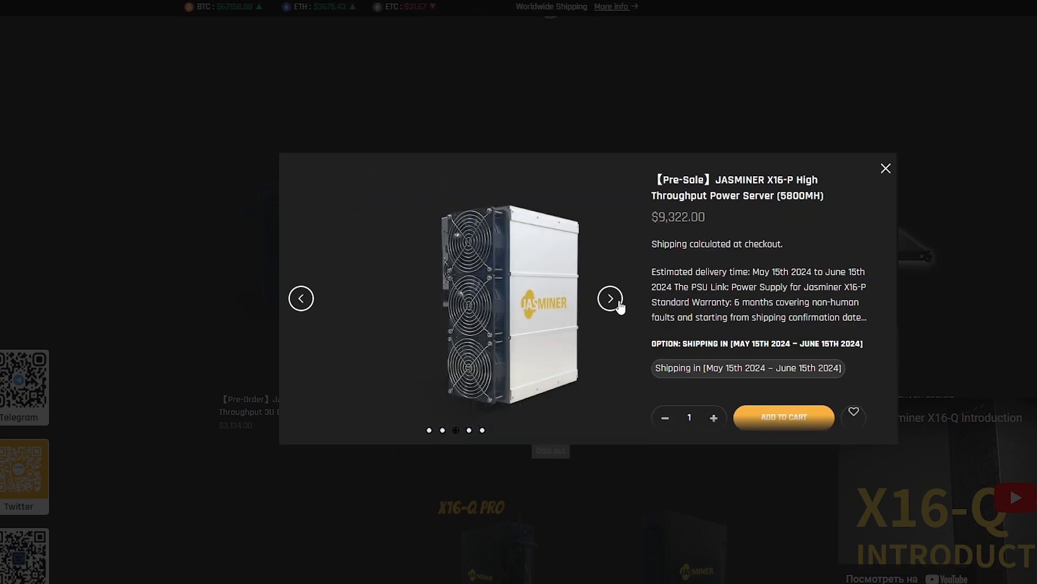
left_click(610, 298)
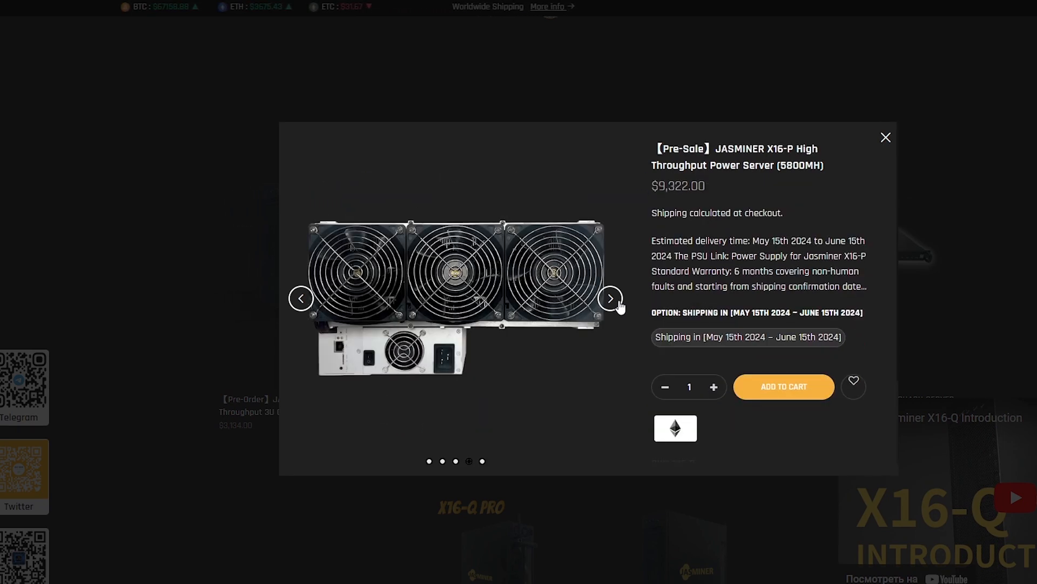
left_click(609, 298)
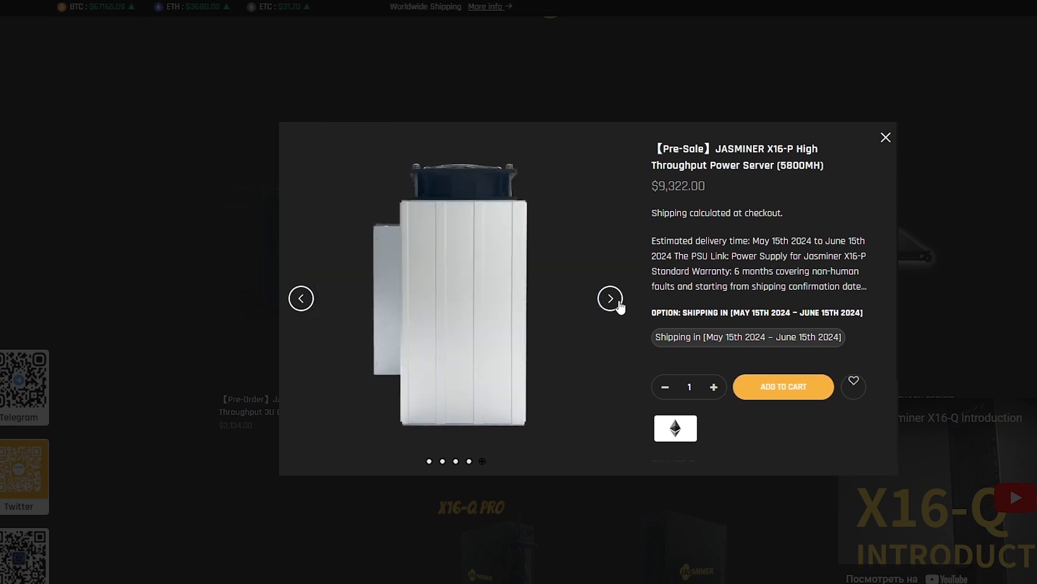
left_click(886, 136)
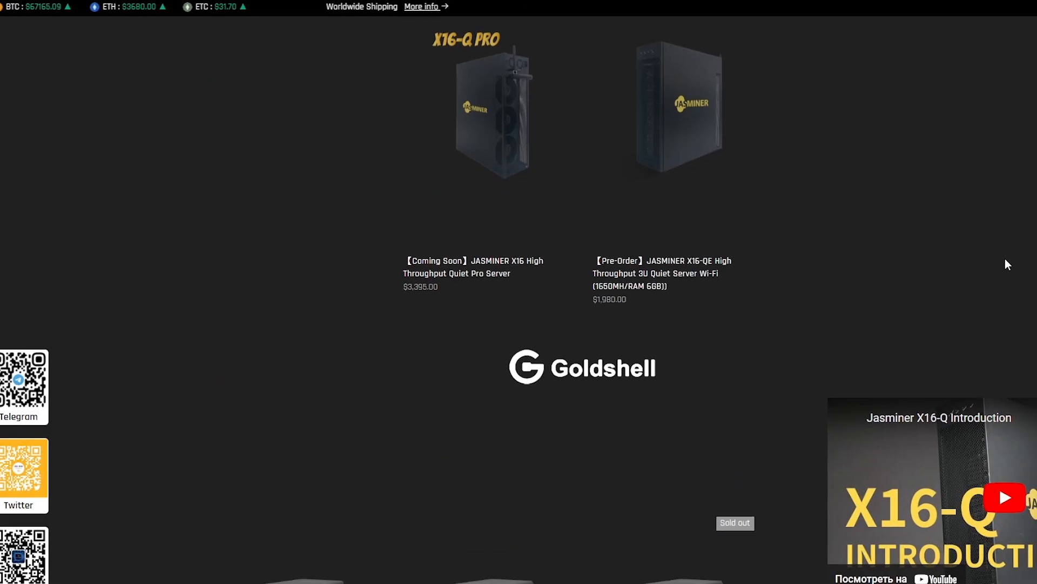
Open the $6,800 Goldshell AL BOX page and view its next two photos.
scroll("down", 3)
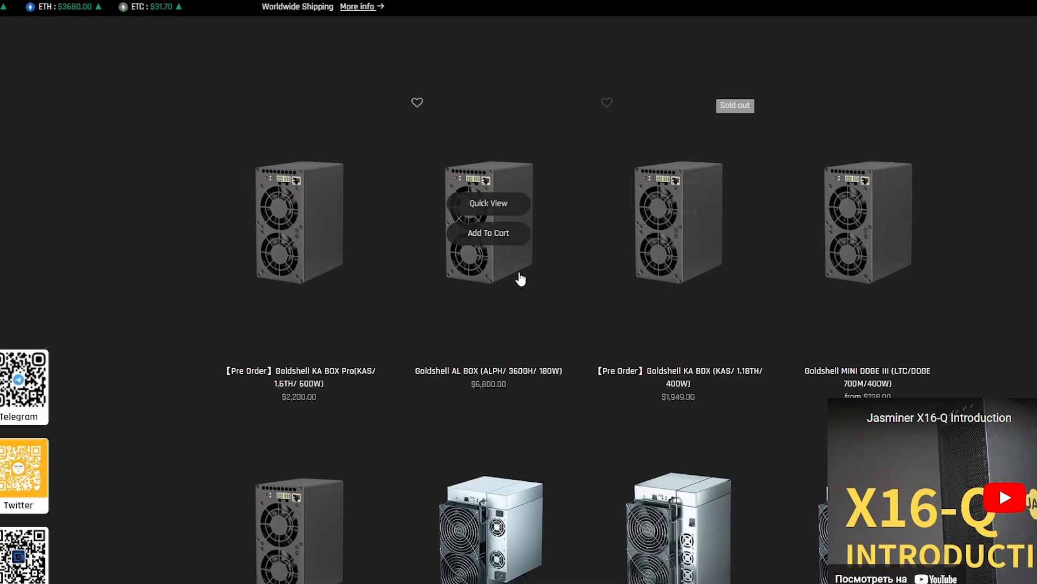
left_click(488, 204)
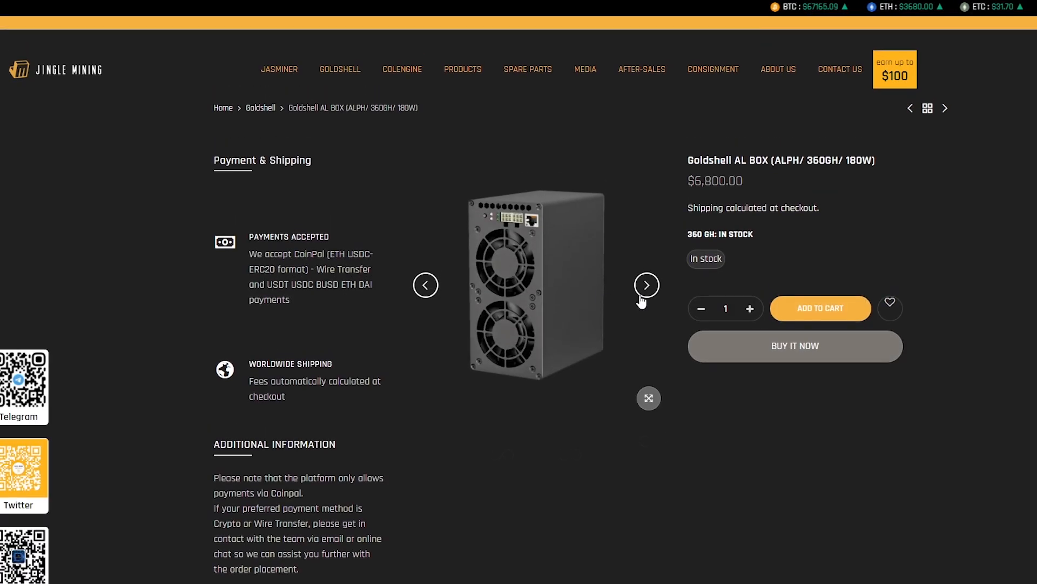
left_click(647, 284)
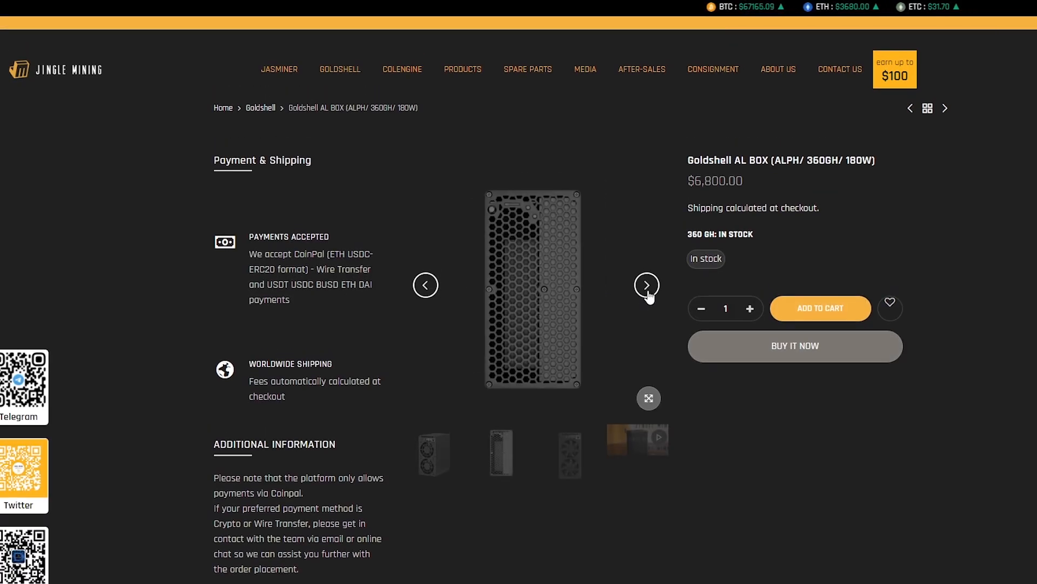
left_click(646, 285)
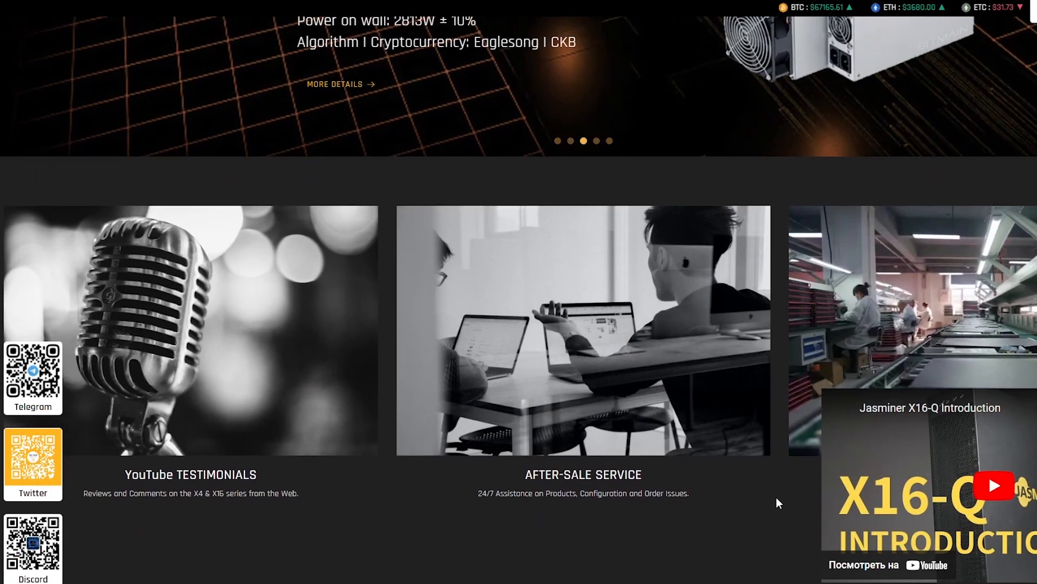
Cycle the homepage banner through the X16-P, Antminer K7 and ColEngine P2 slides.
scroll("up", 3)
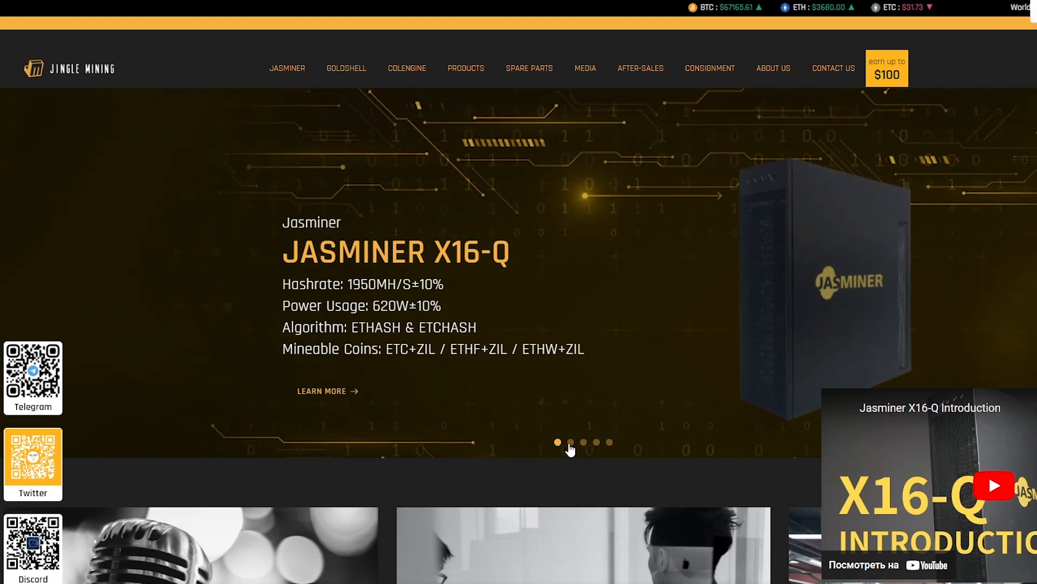
left_click(570, 442)
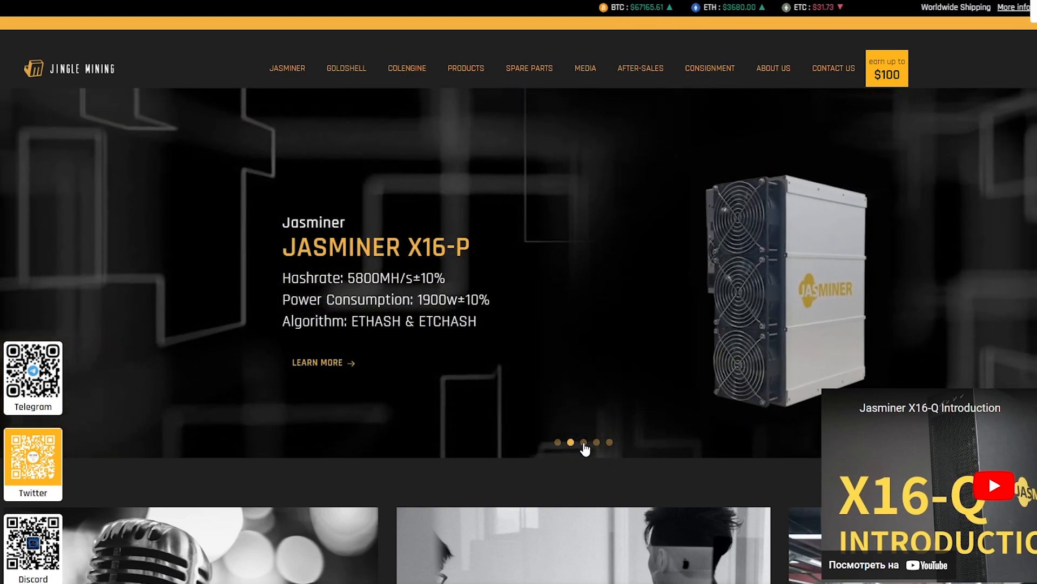
left_click(595, 442)
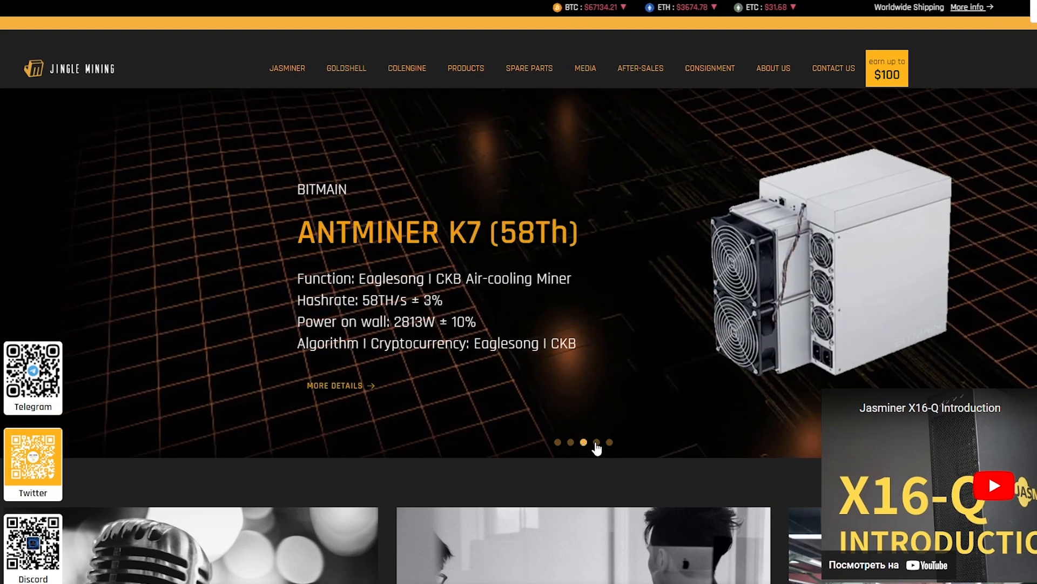
left_click(596, 442)
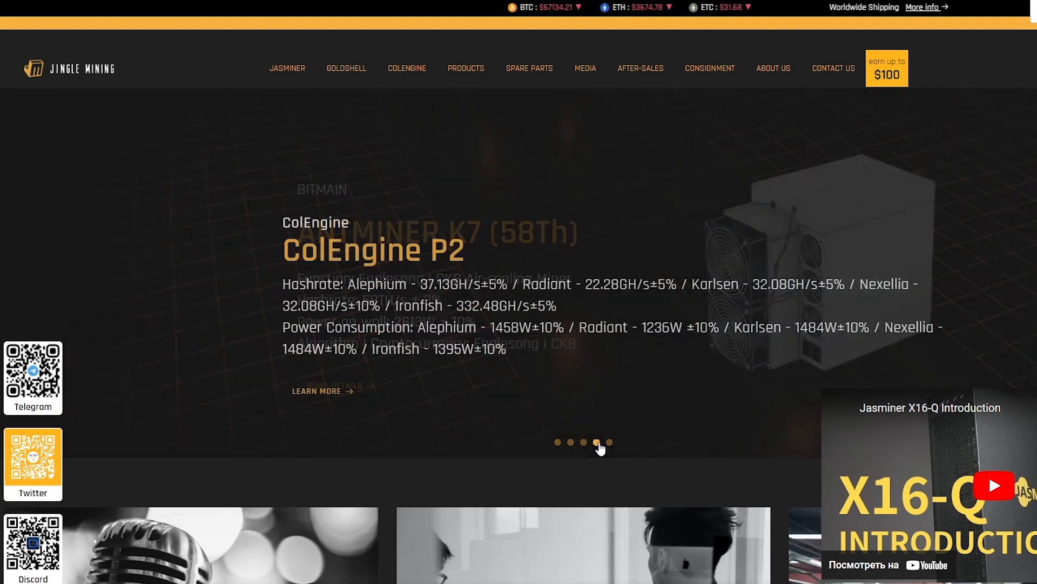
left_click(609, 442)
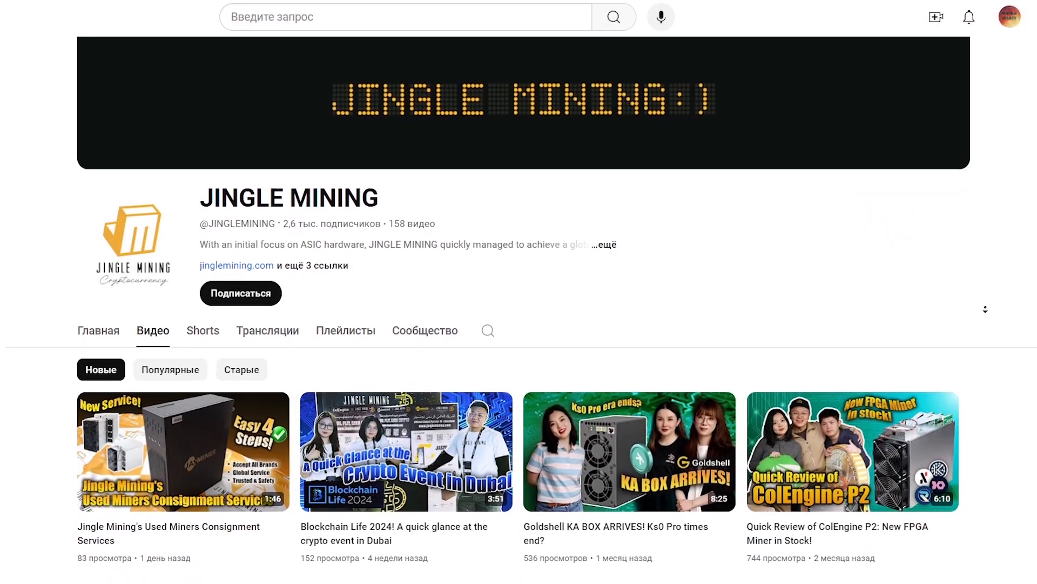
scroll("down", 3)
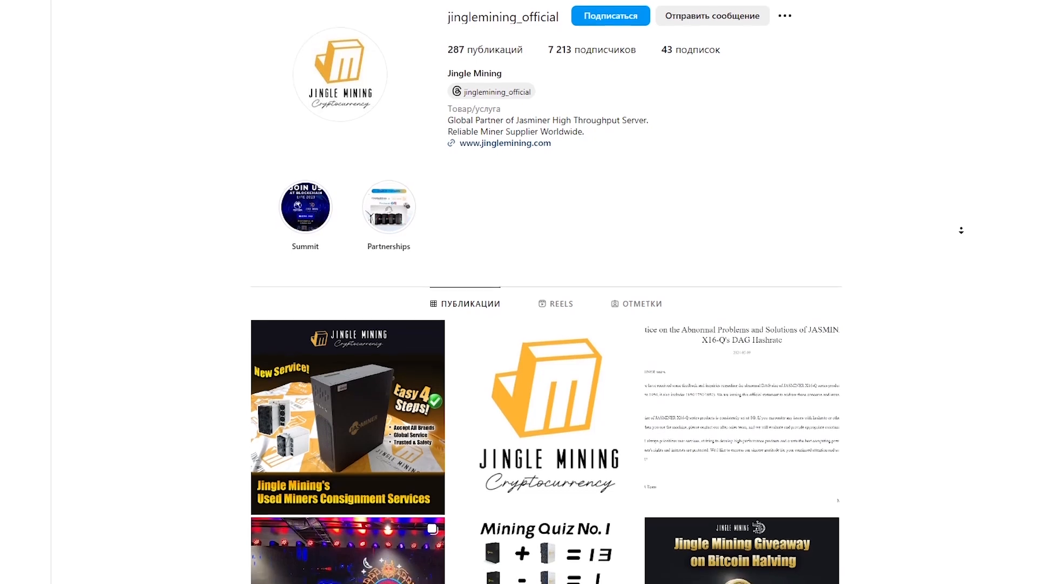
Scroll through Jingle Mining's Instagram posts, then return to the store's Jasminer listing.
scroll("down", 3)
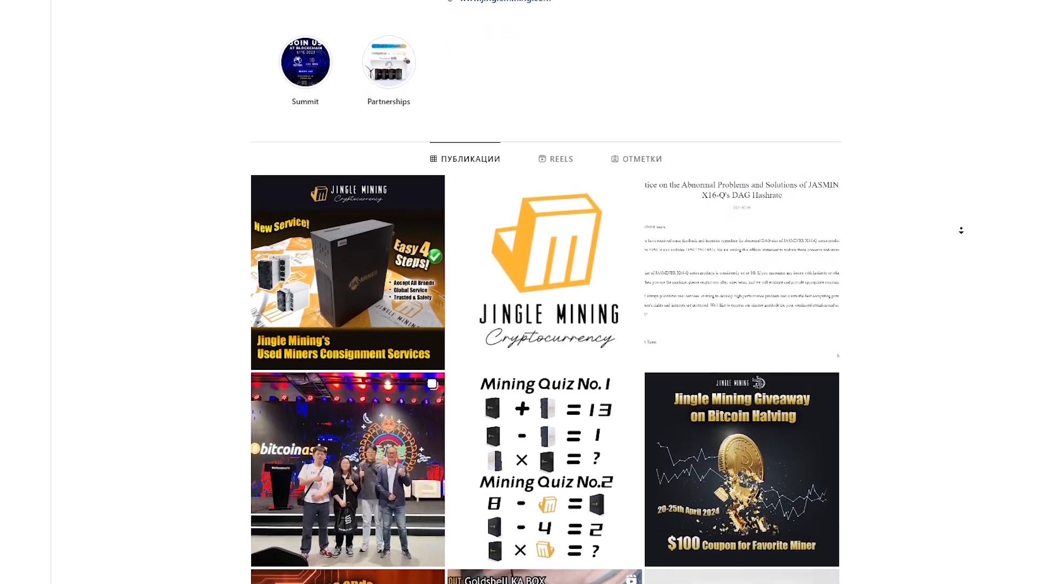
scroll("down", 3)
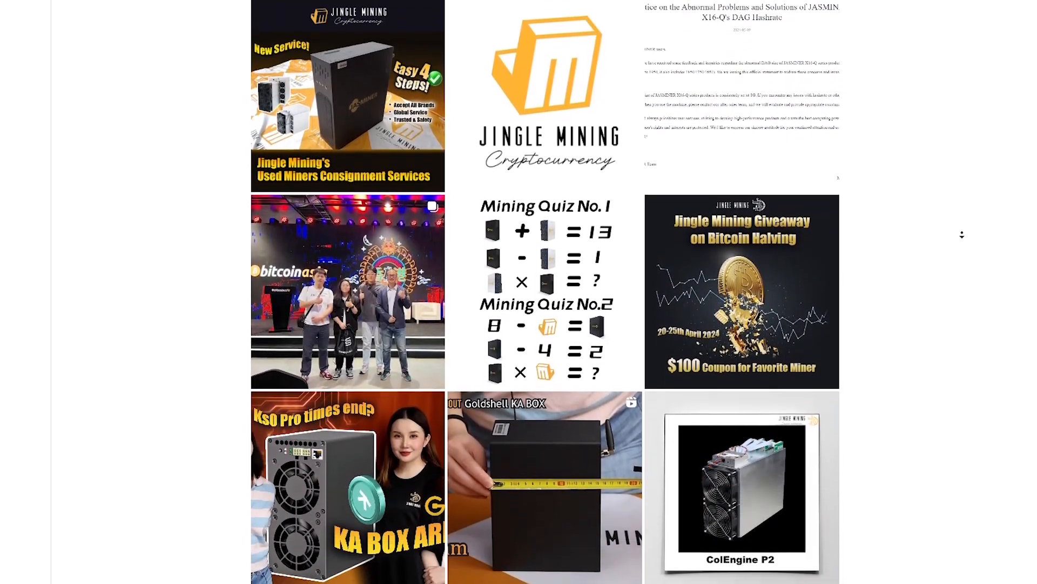
scroll("up", 3)
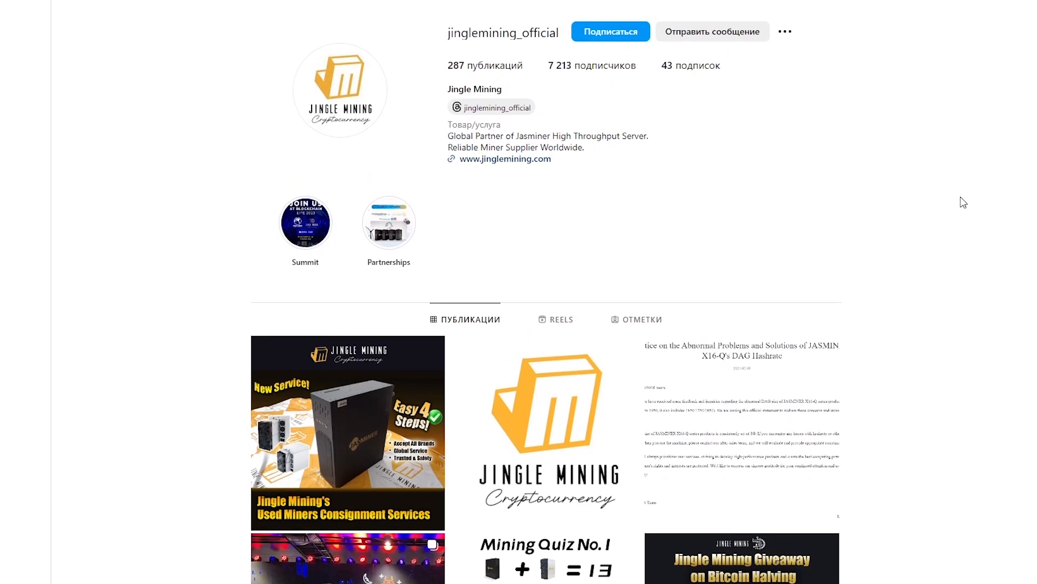
left_click(504, 158)
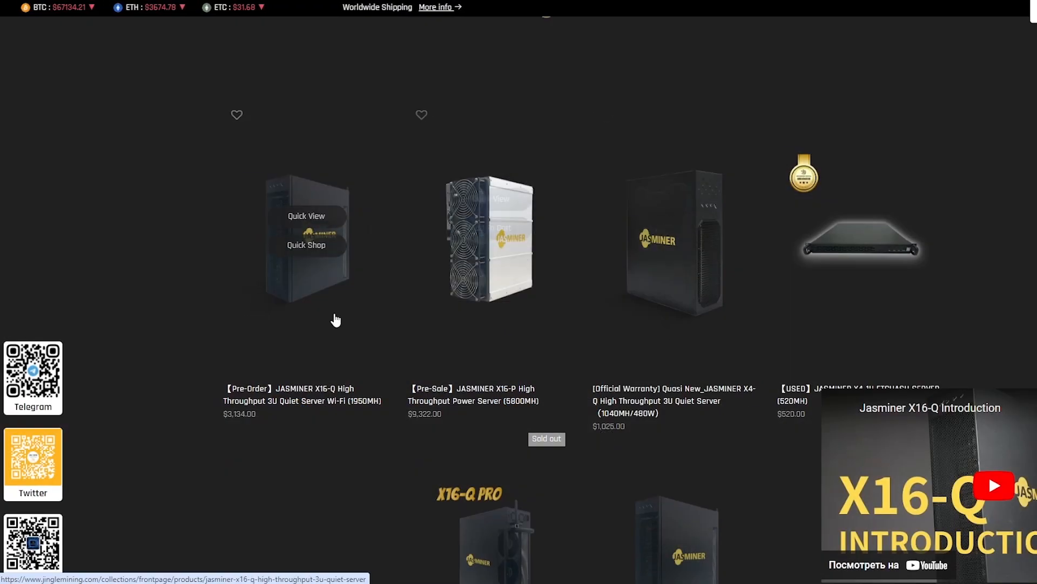
mouse_move(711, 316)
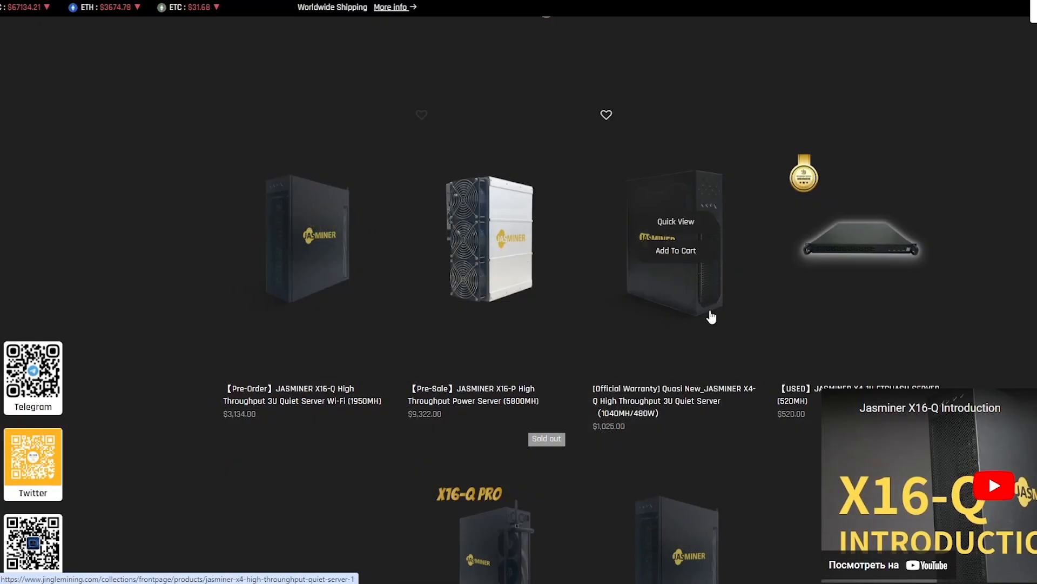
scroll("down", 3)
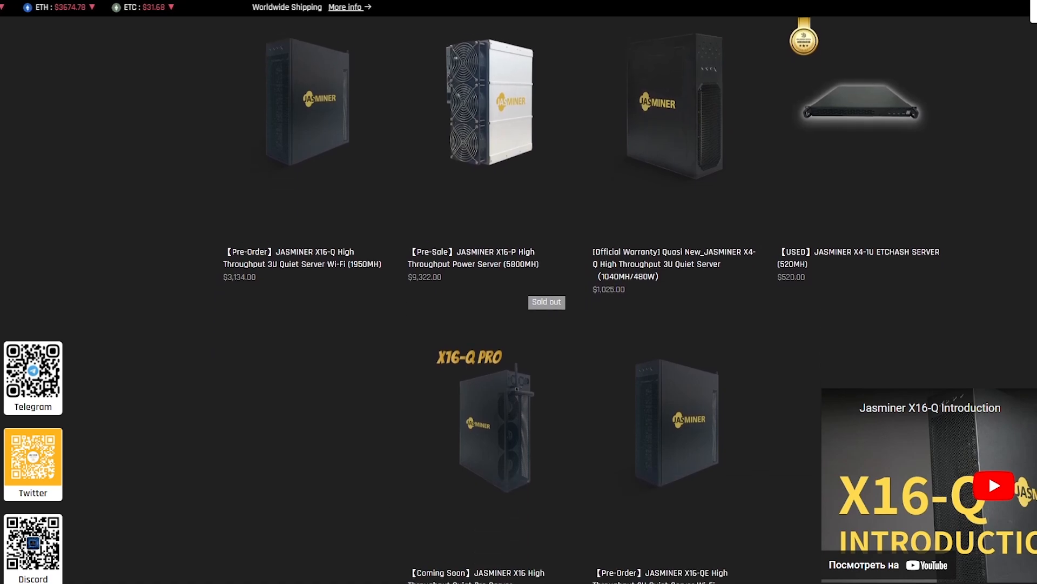